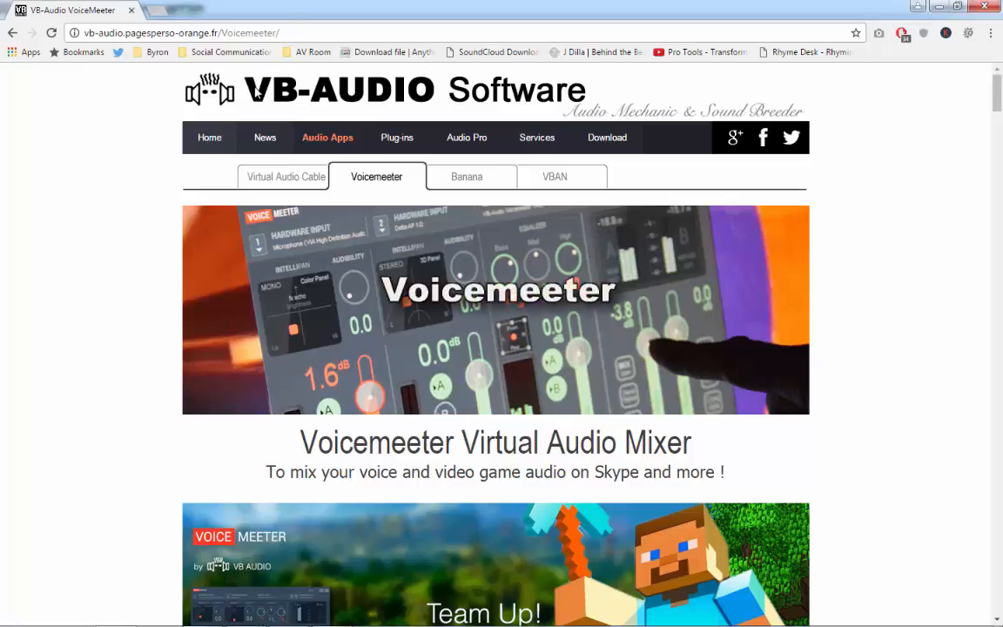
mouse_move(186, 288)
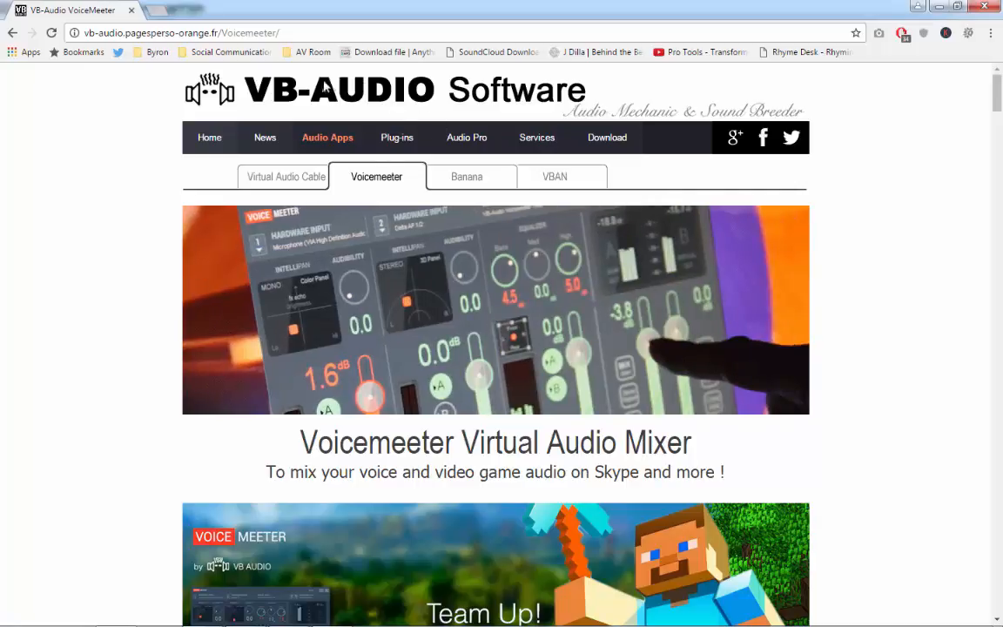
Bring the Soulful Piano project in Ableton Live back to the front.
scroll(down, 3)
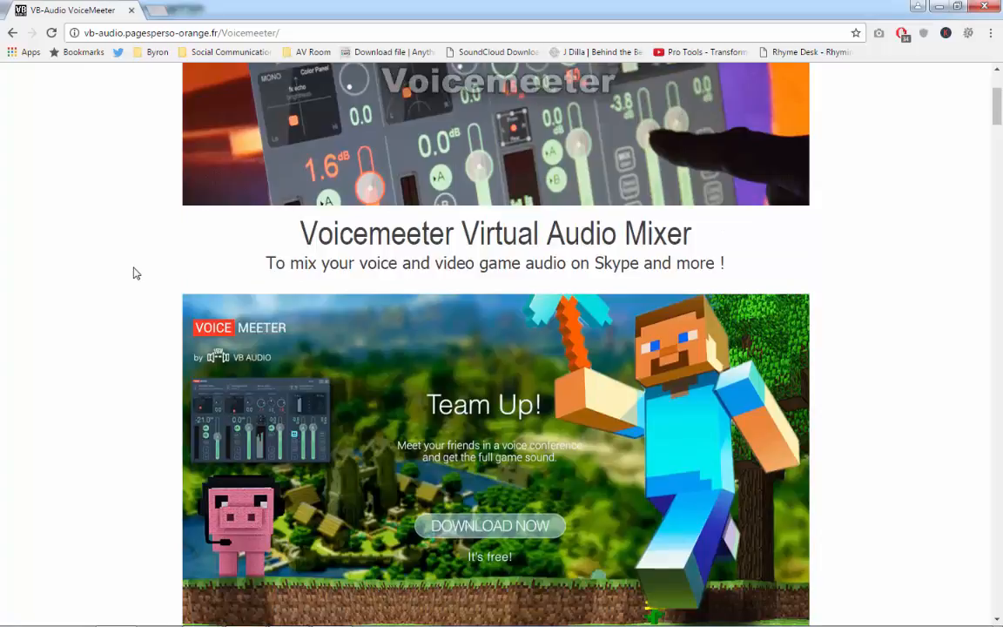
scroll(down, 3)
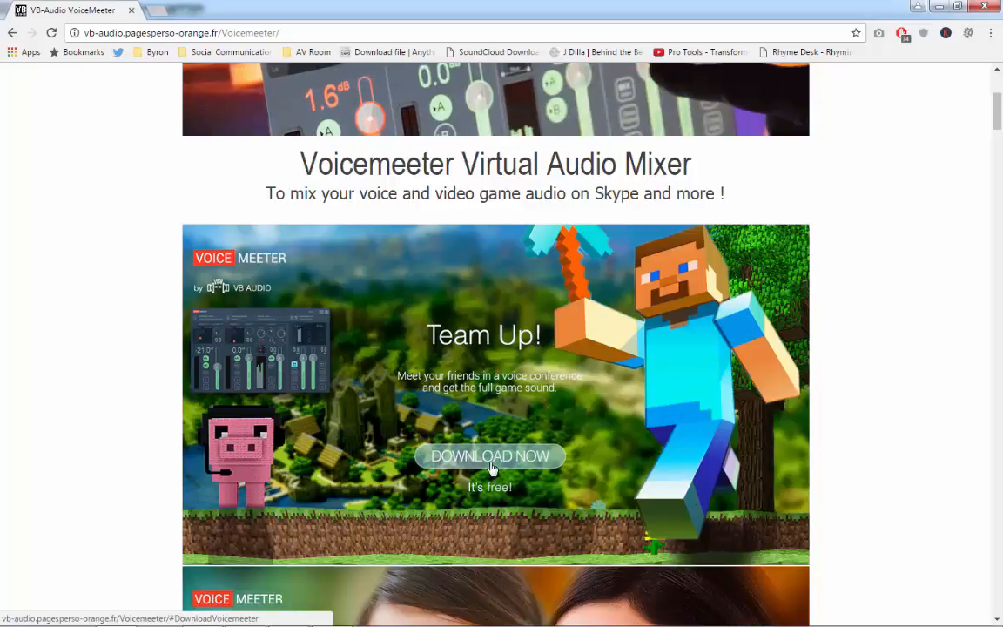
mouse_move(510, 460)
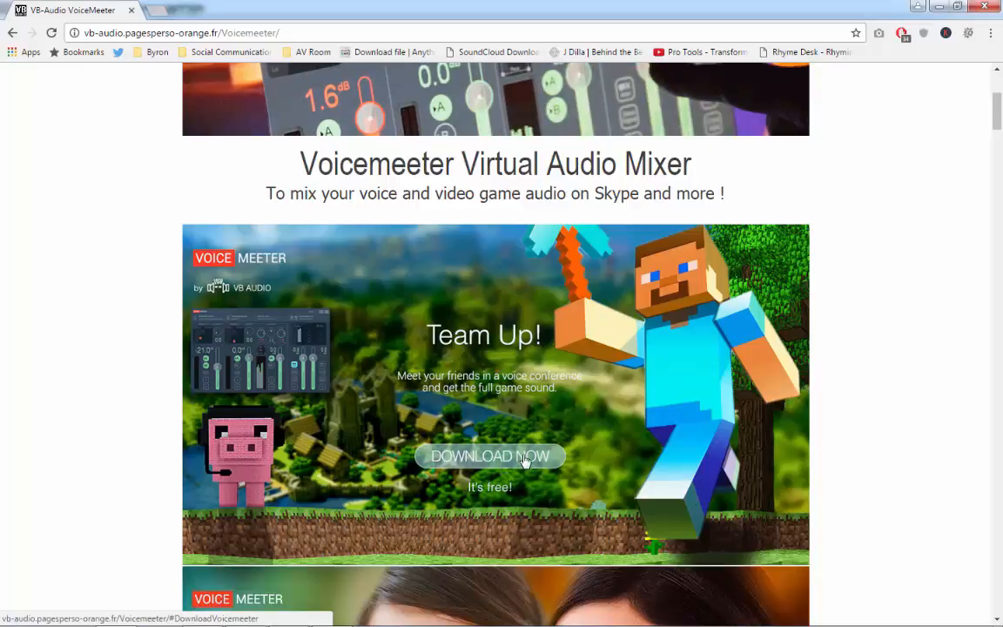
mouse_move(663, 443)
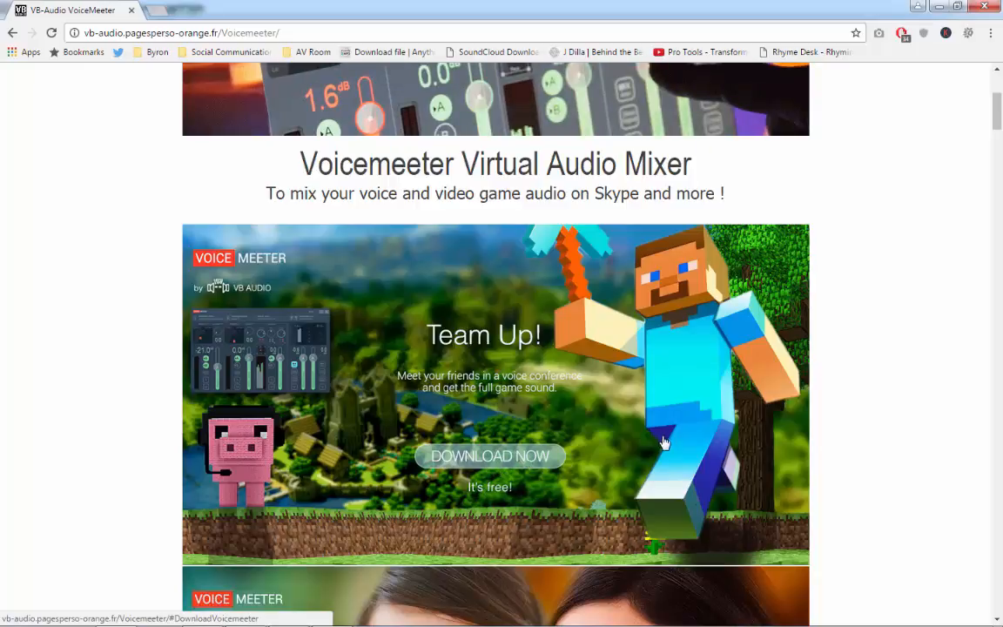
mouse_move(627, 423)
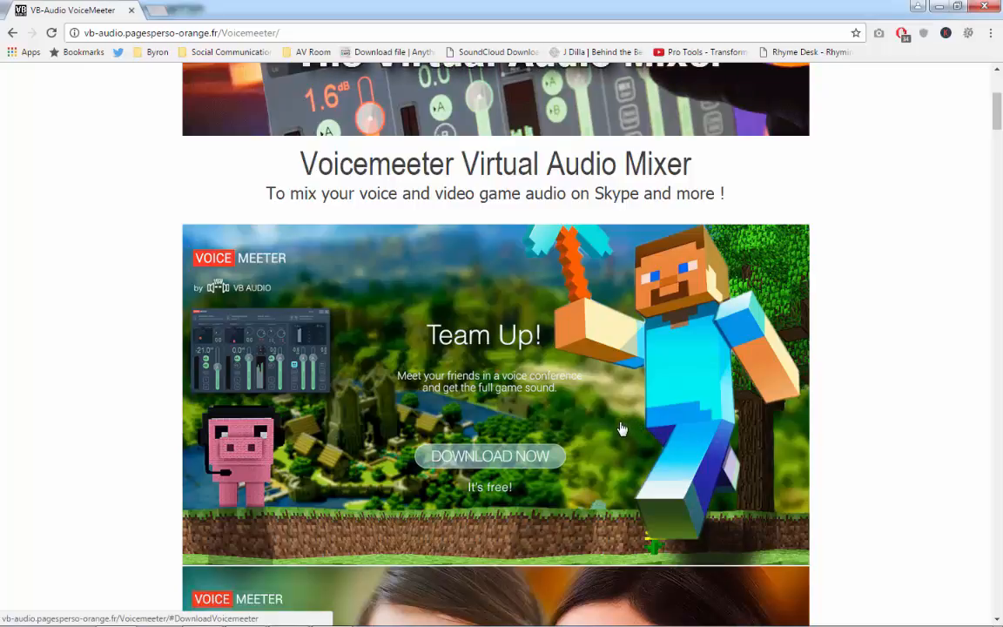
scroll(up, 3)
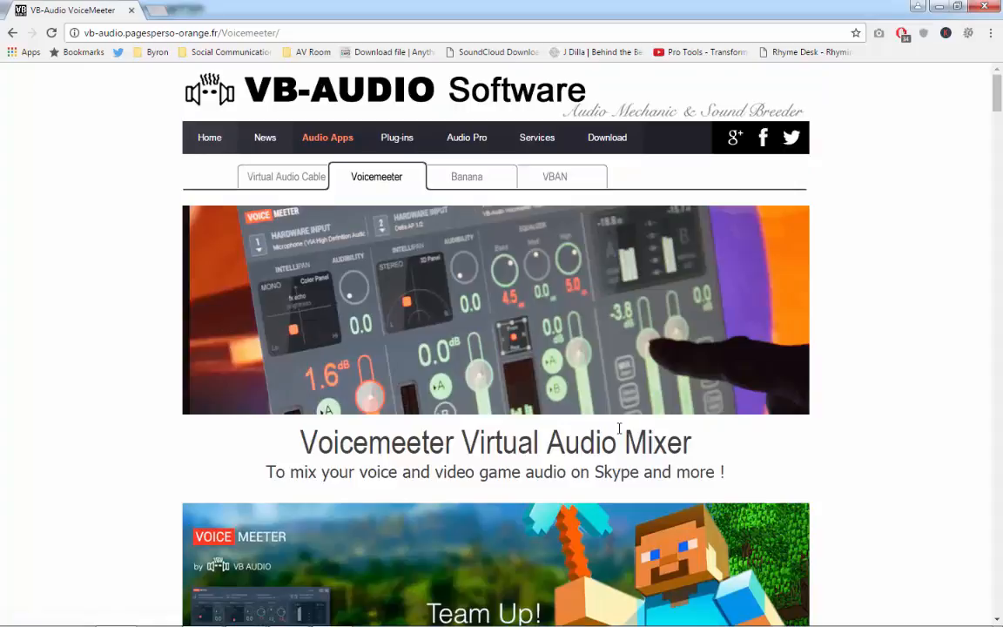
mouse_move(620, 442)
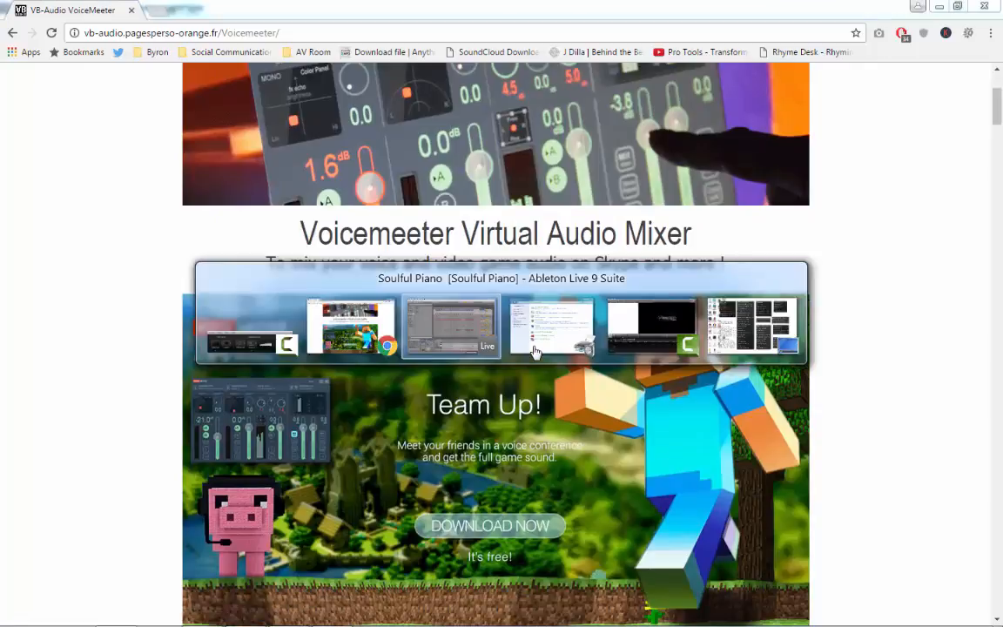
click(452, 327)
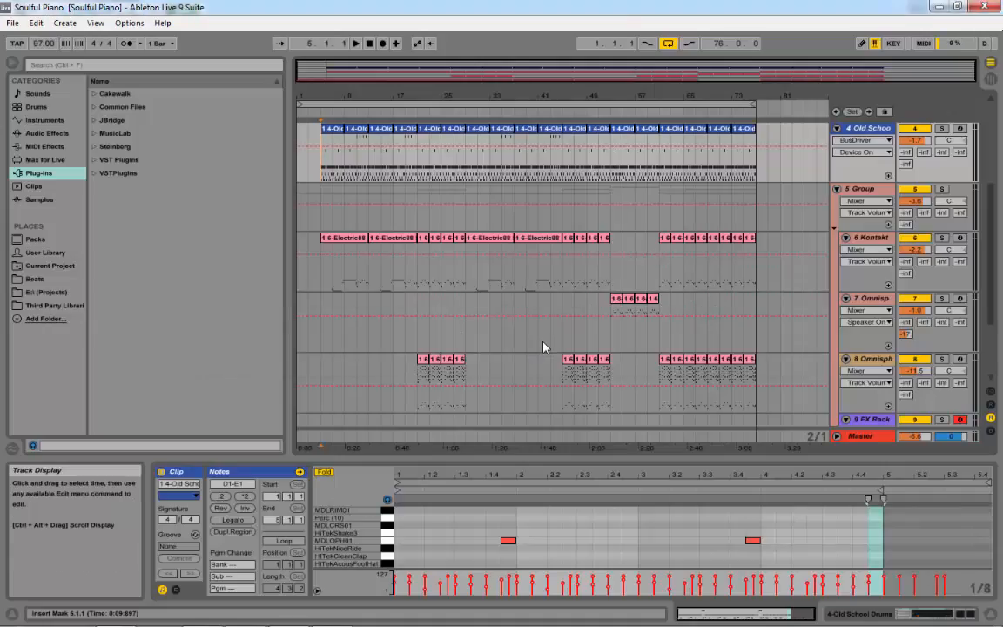
mouse_move(550, 335)
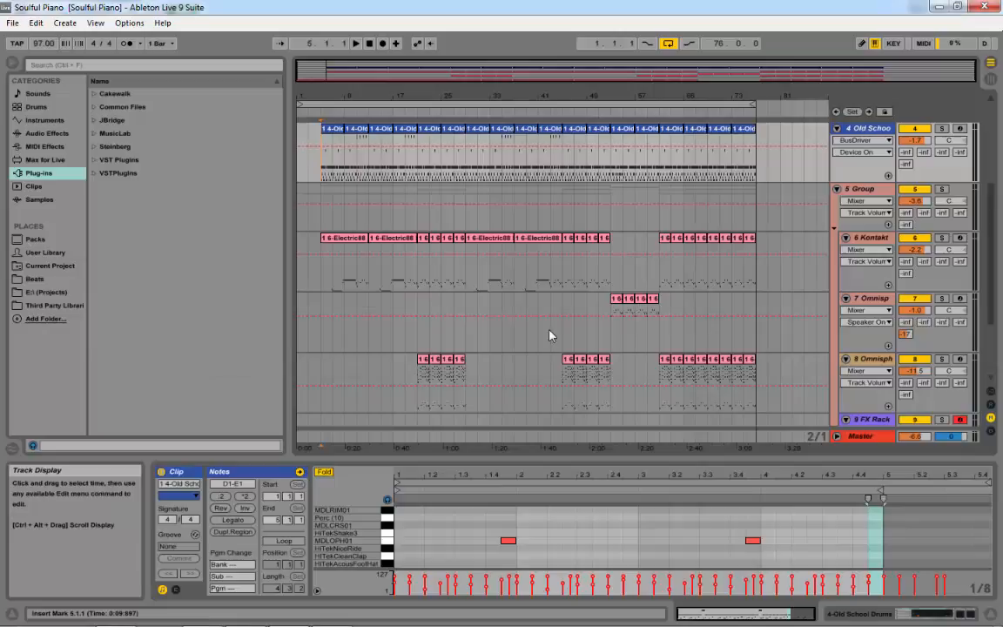
mouse_move(553, 340)
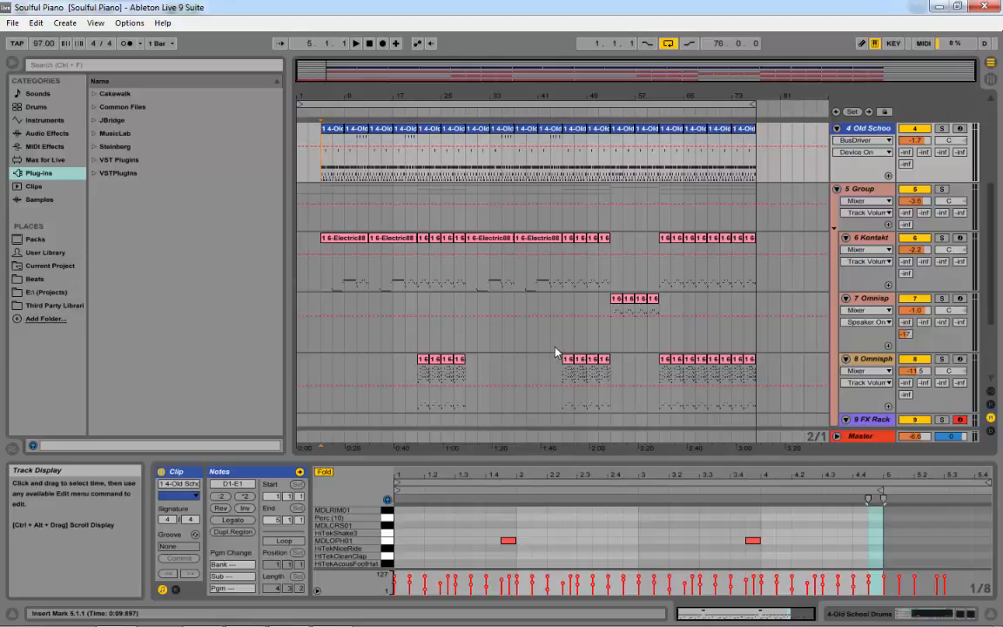
mouse_move(552, 343)
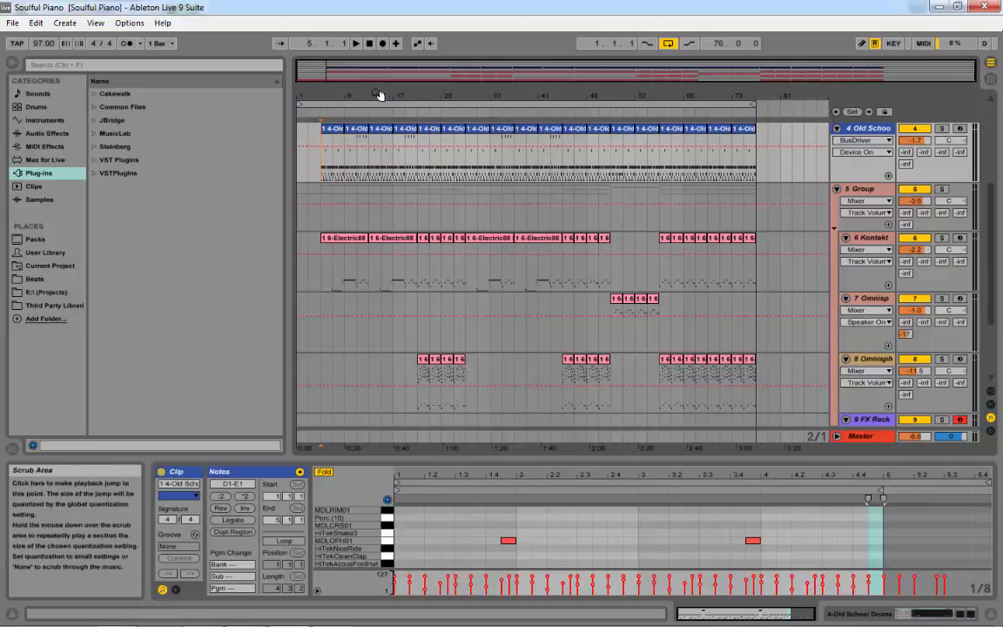
mouse_move(389, 94)
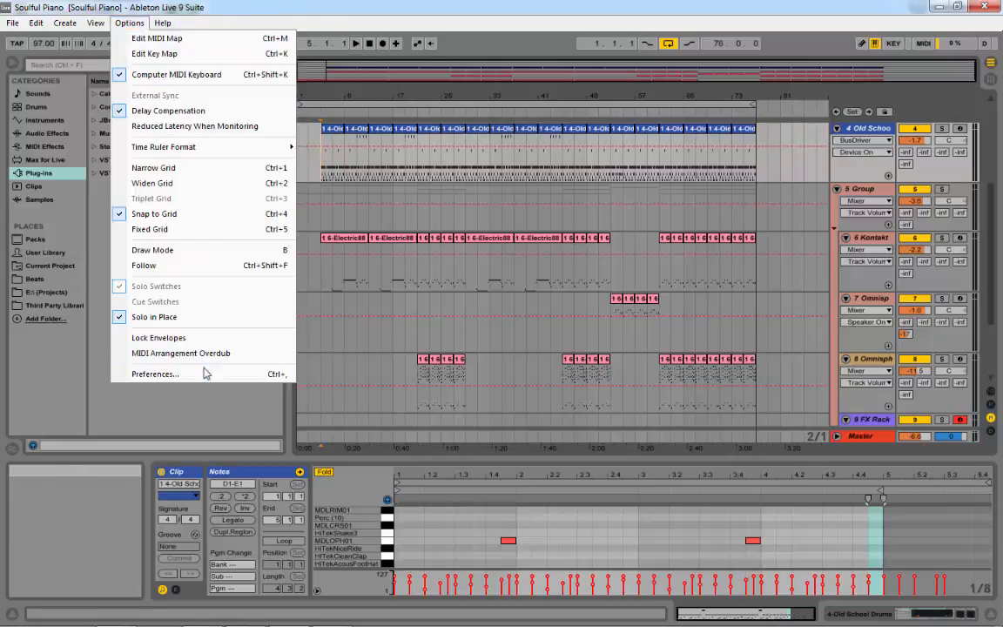
Set Live's audio device to Voicemeeter Virtual ASIO in Preferences, then close Preferences.
click(155, 373)
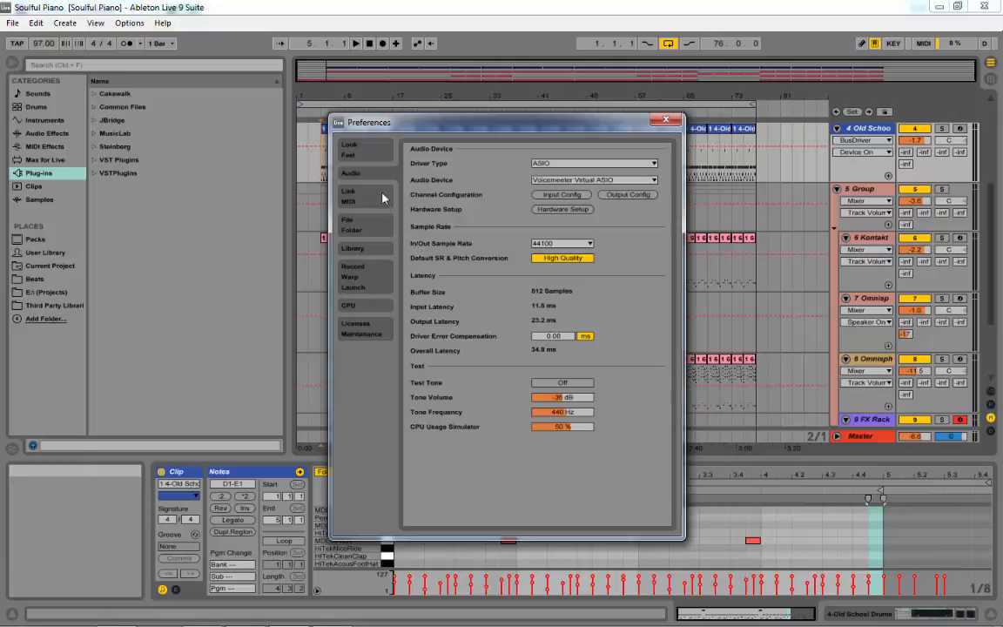
mouse_move(386, 160)
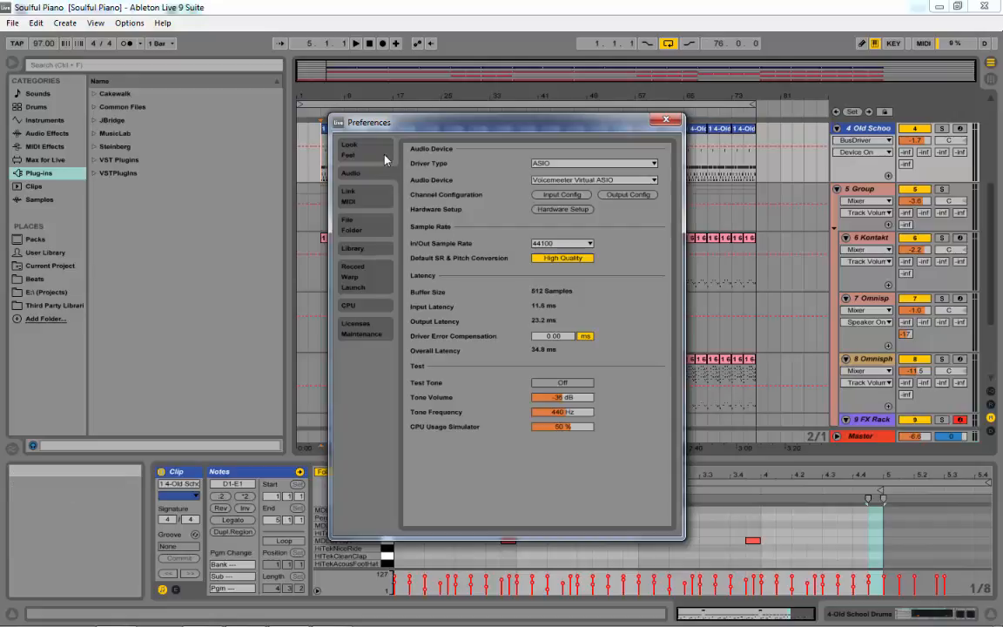
click(350, 193)
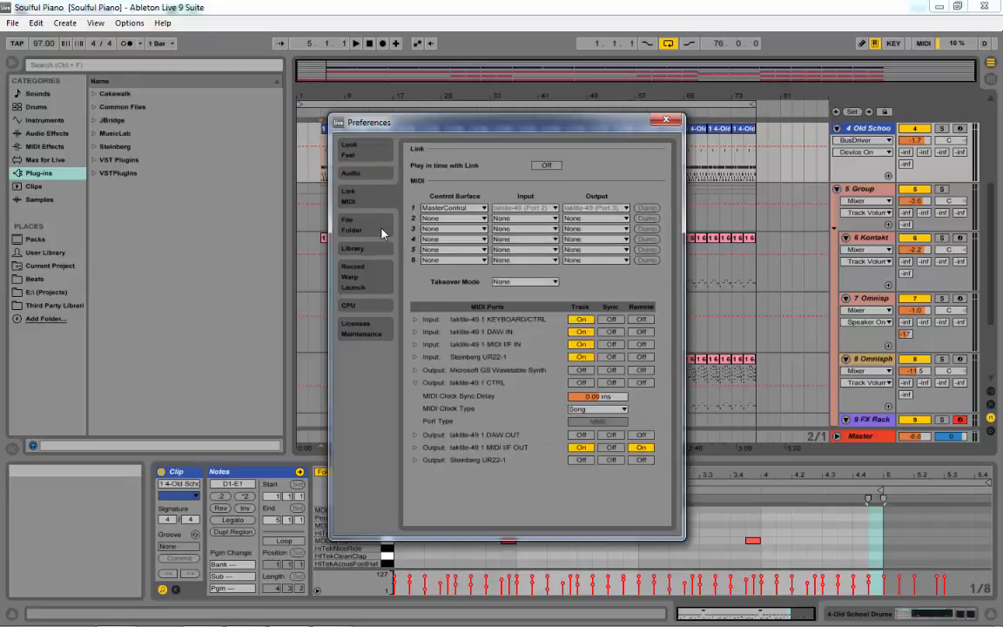
click(351, 172)
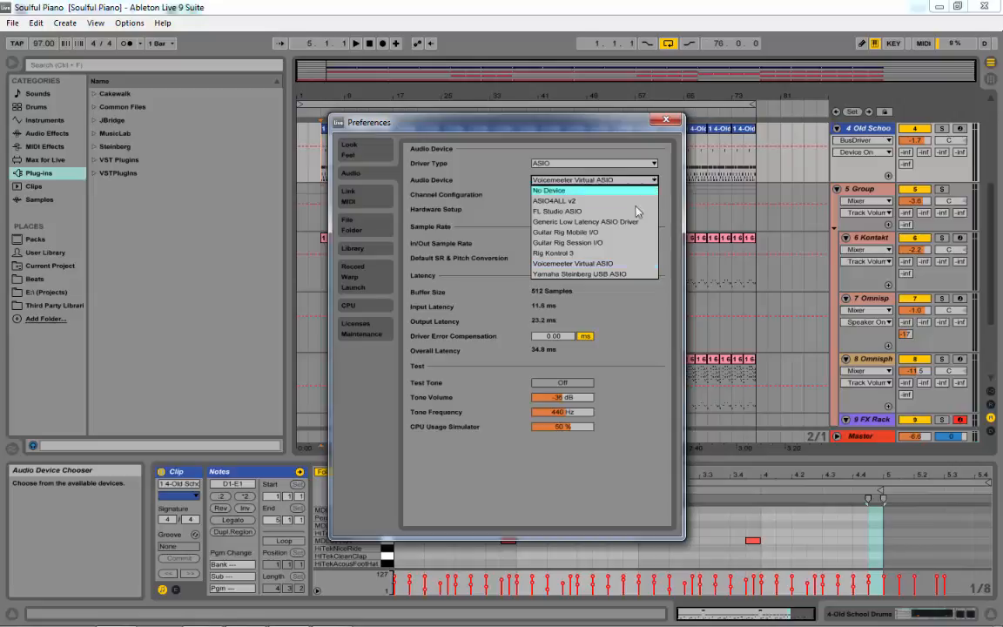
mouse_move(616, 273)
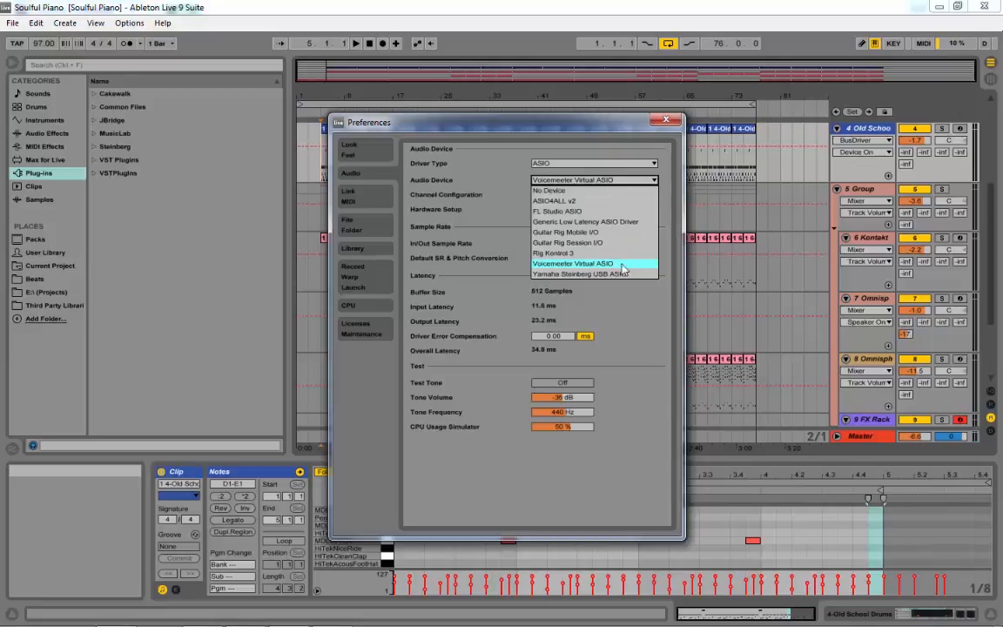
click(573, 263)
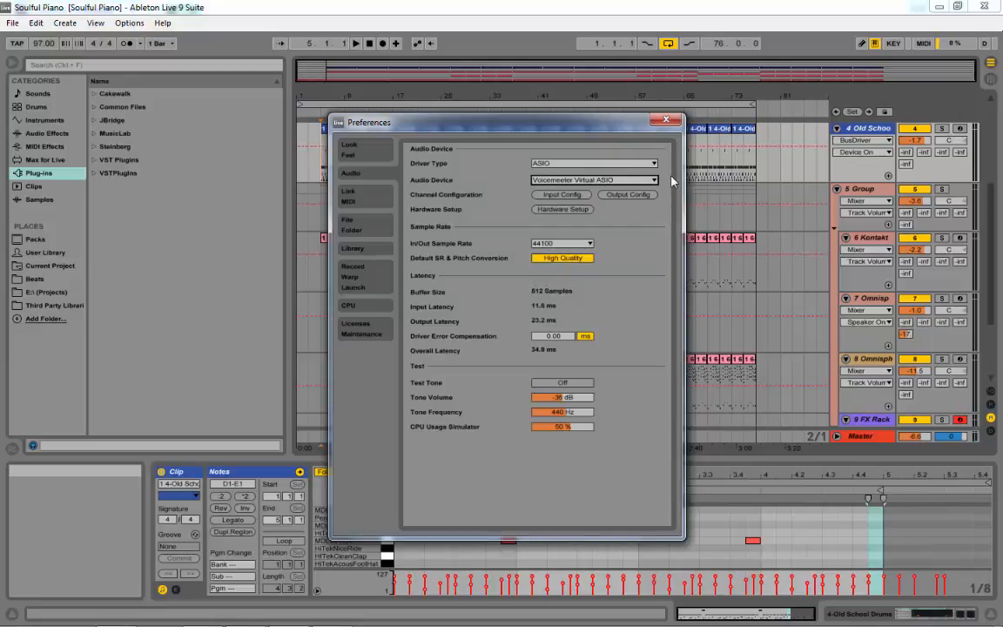
mouse_move(638, 180)
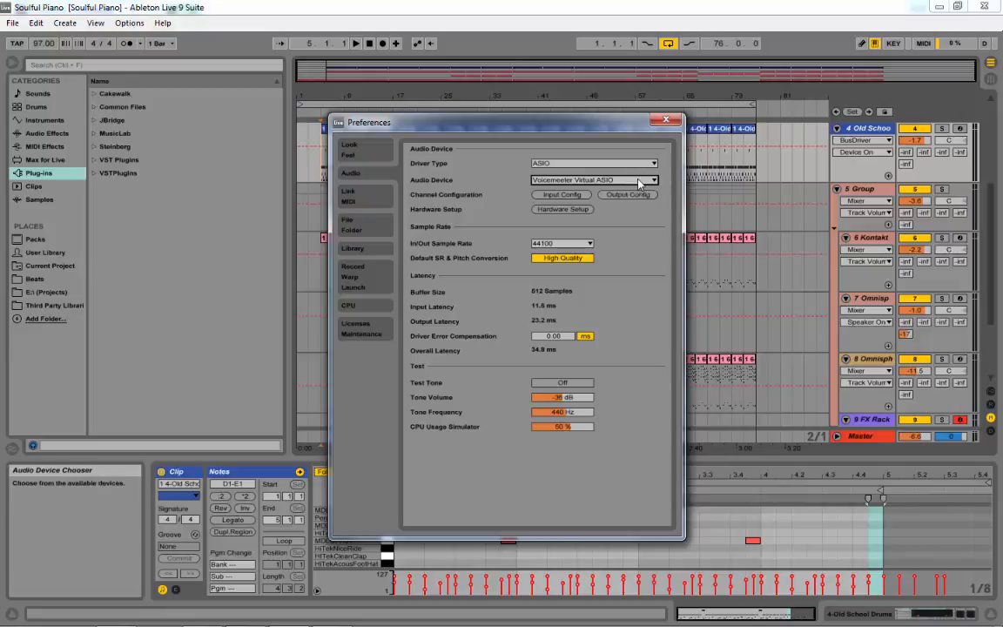
click(579, 181)
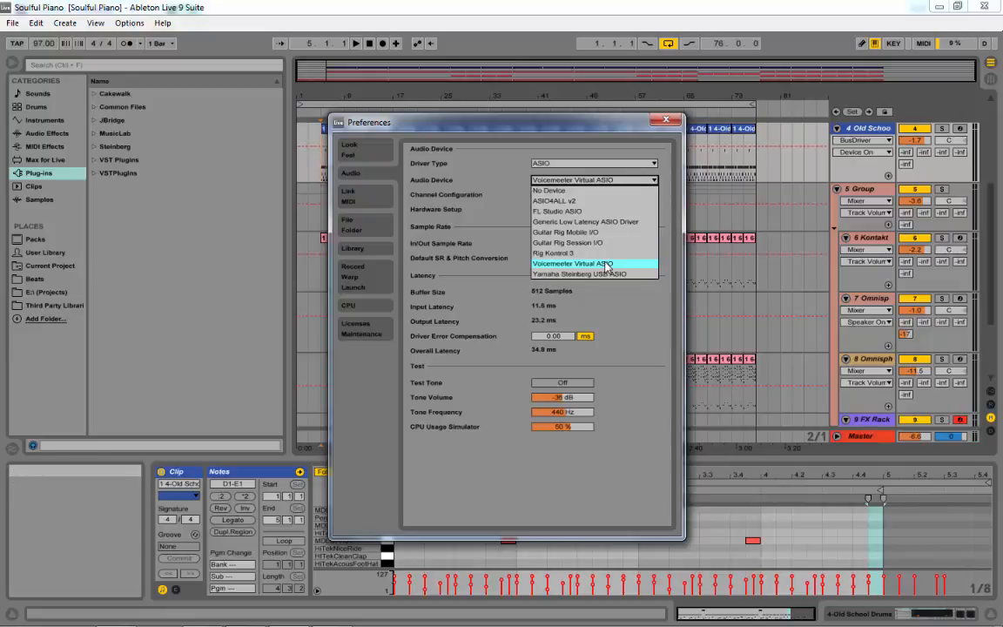
click(577, 263)
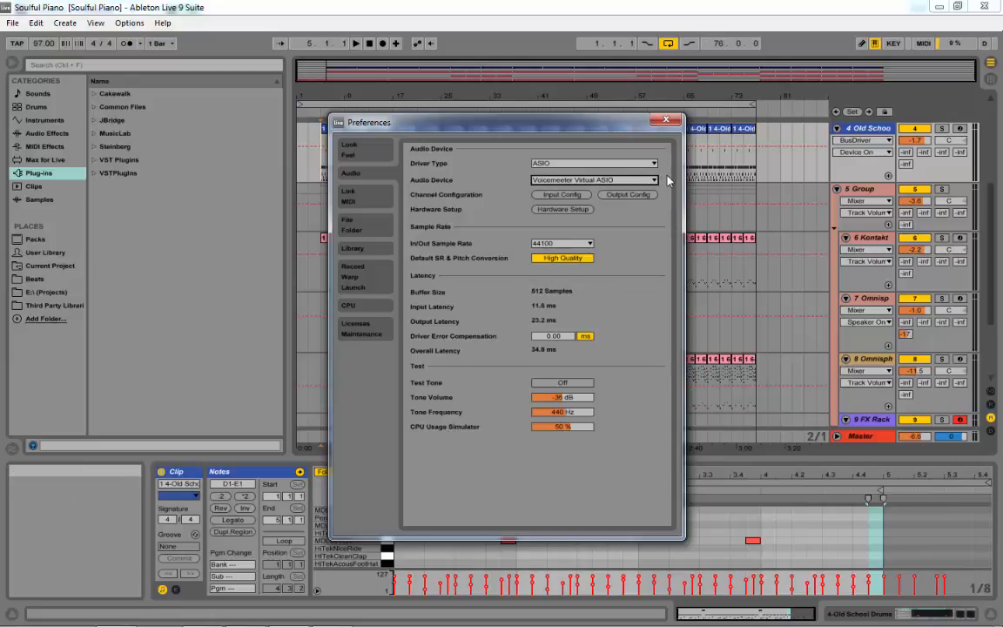
click(580, 179)
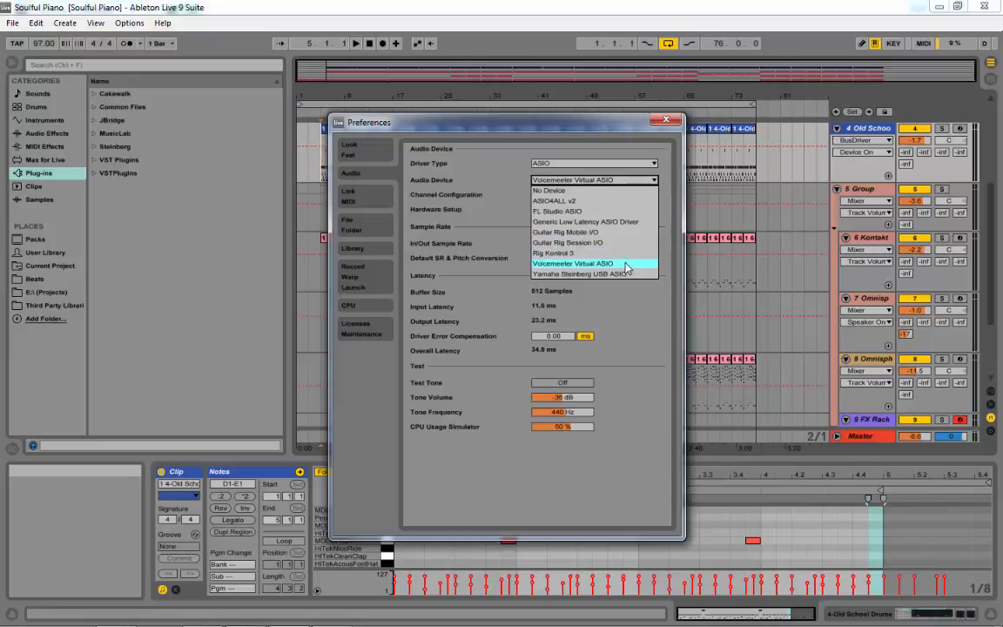
mouse_move(620, 263)
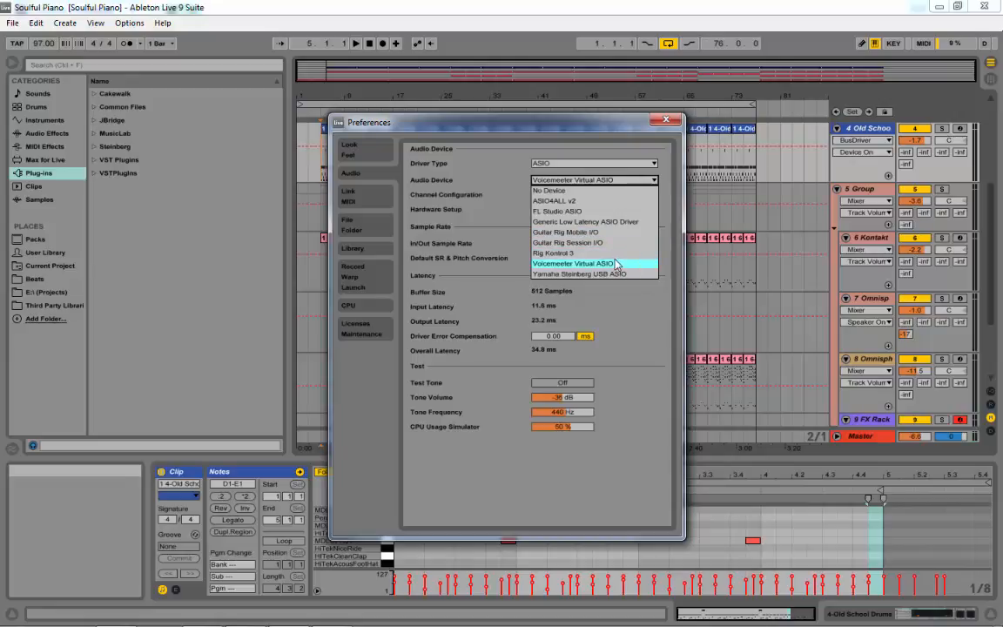
mouse_move(607, 274)
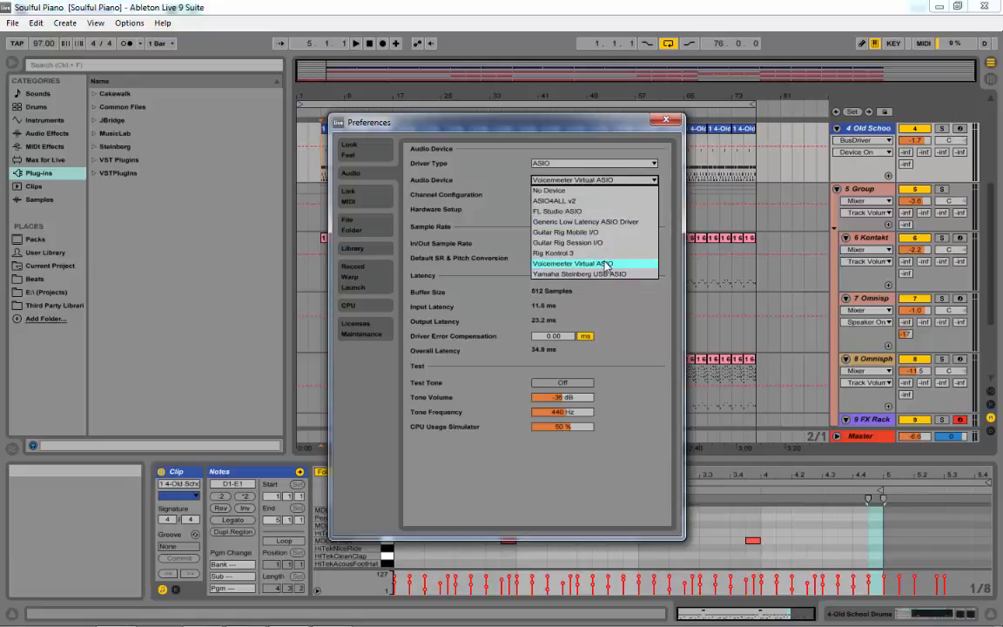
click(592, 263)
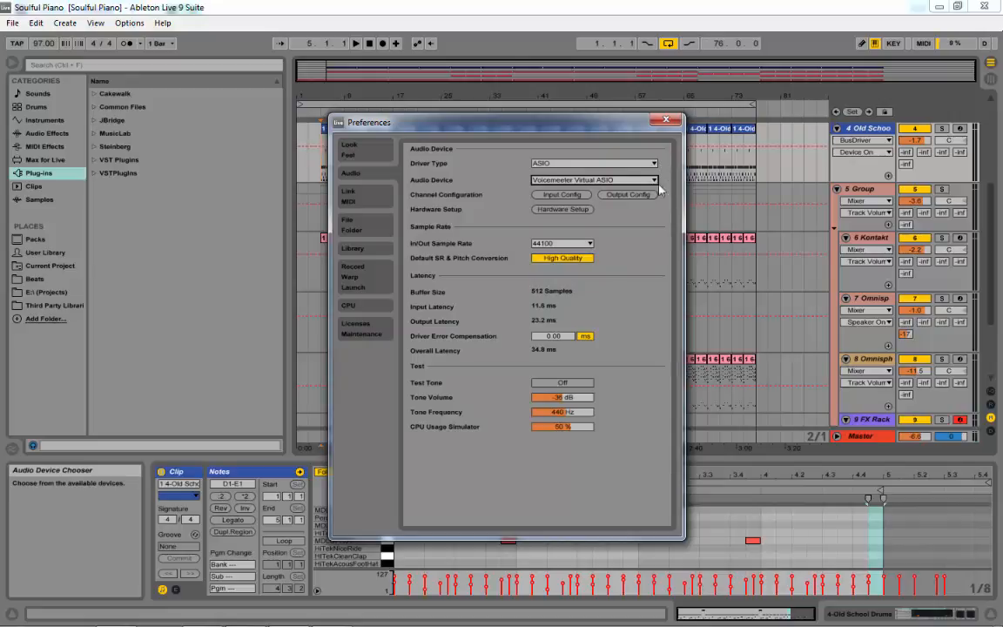
mouse_move(656, 164)
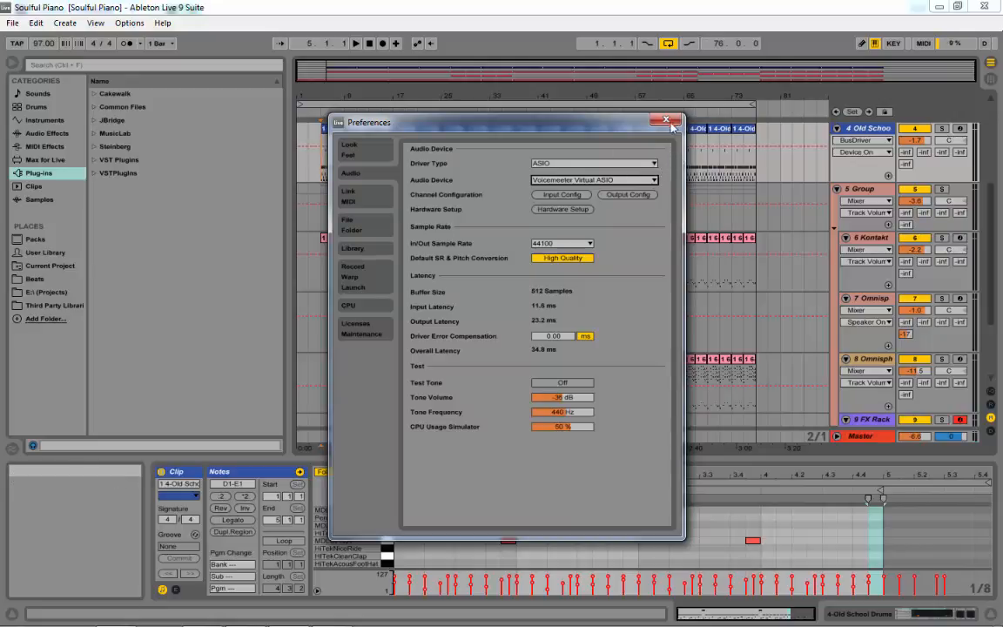
mouse_move(665, 120)
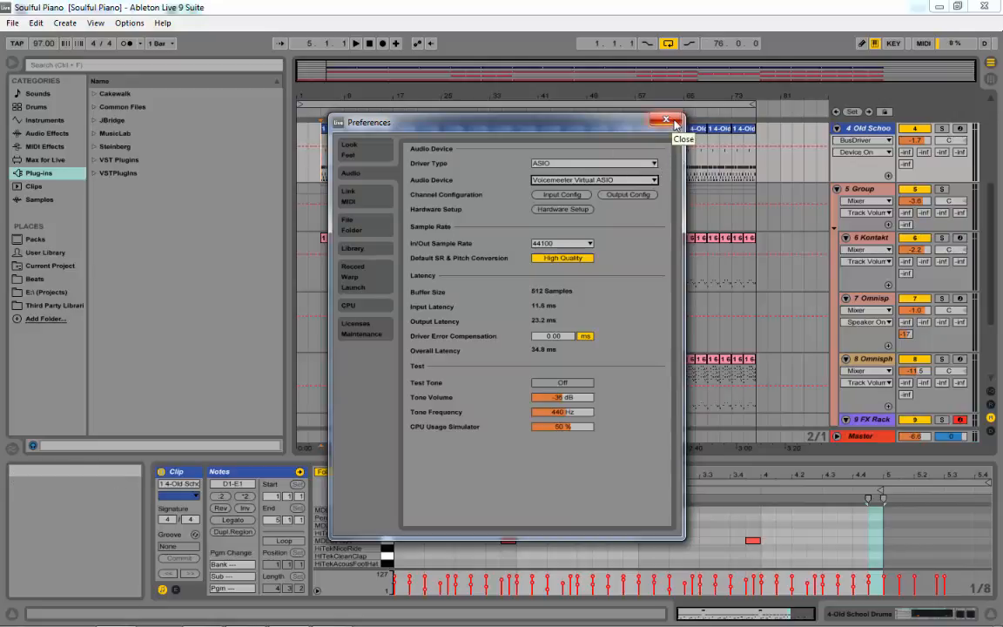
mouse_move(663, 142)
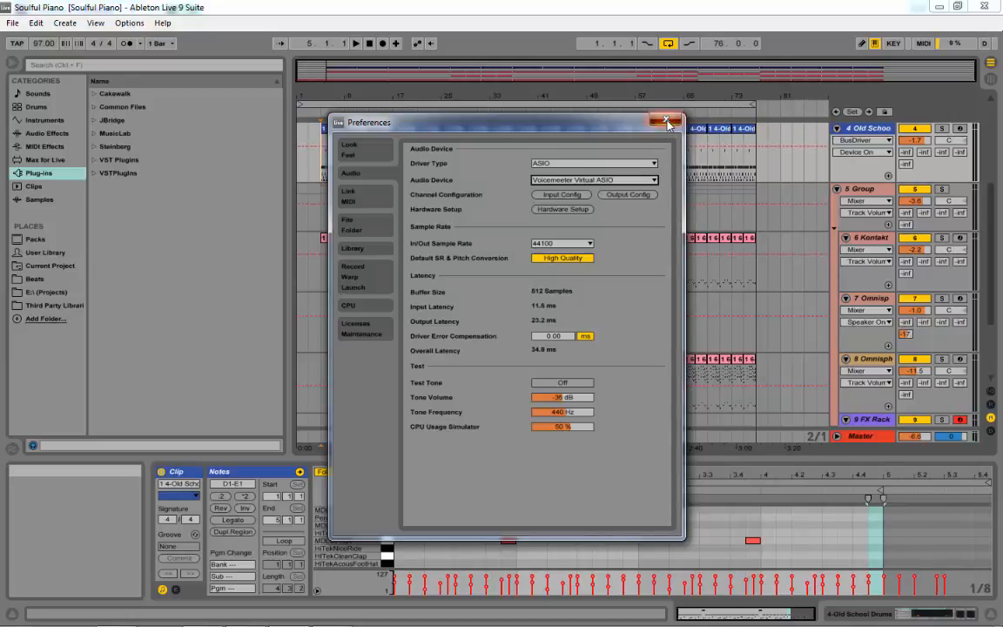
click(665, 121)
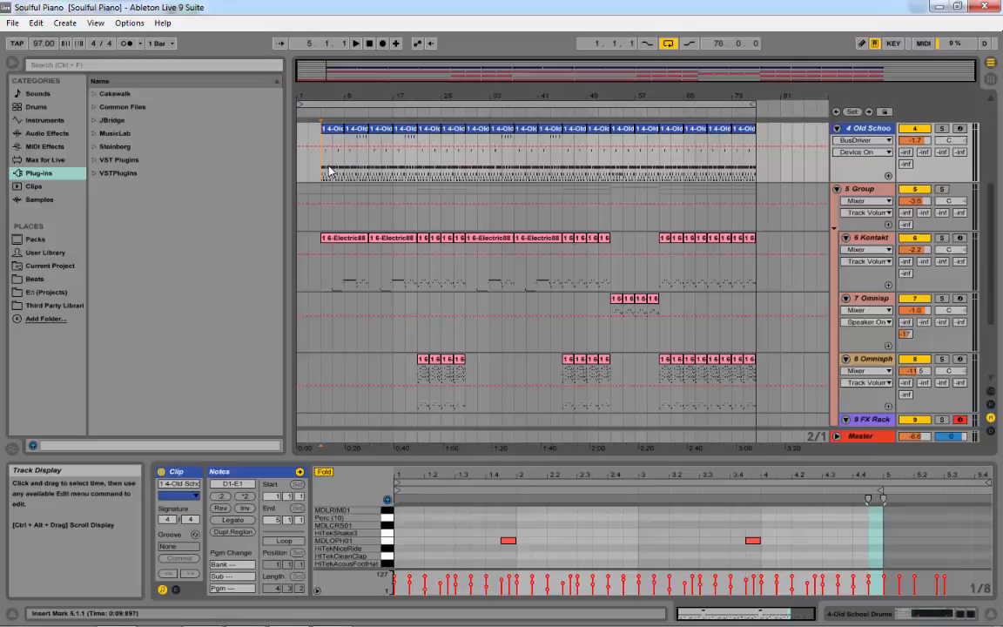
Launch Voicemeeter and set Hardware Input 1 to KS: Steinberg UR22.
click(14, 619)
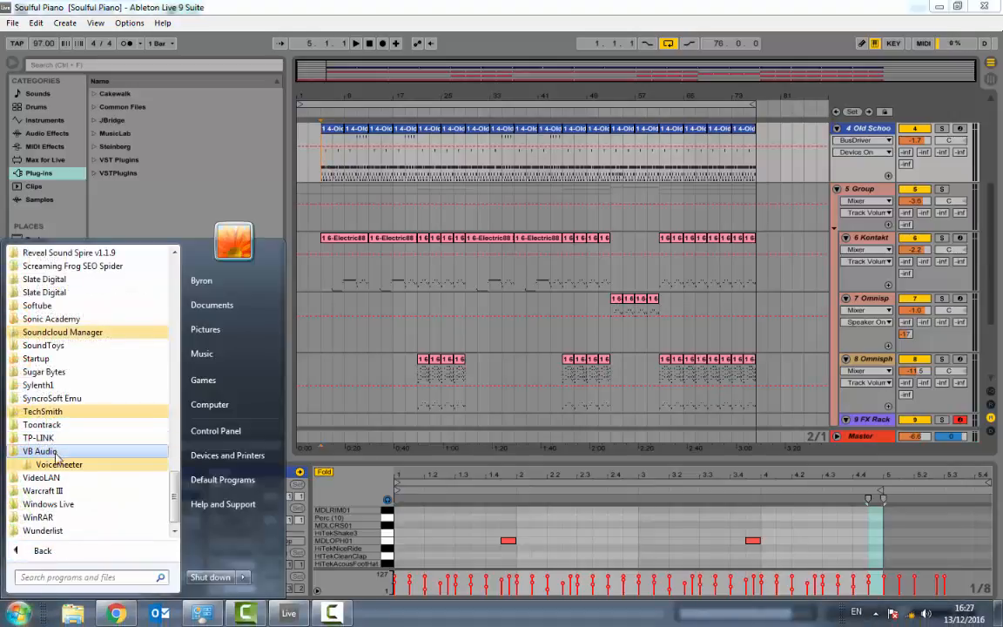
click(40, 451)
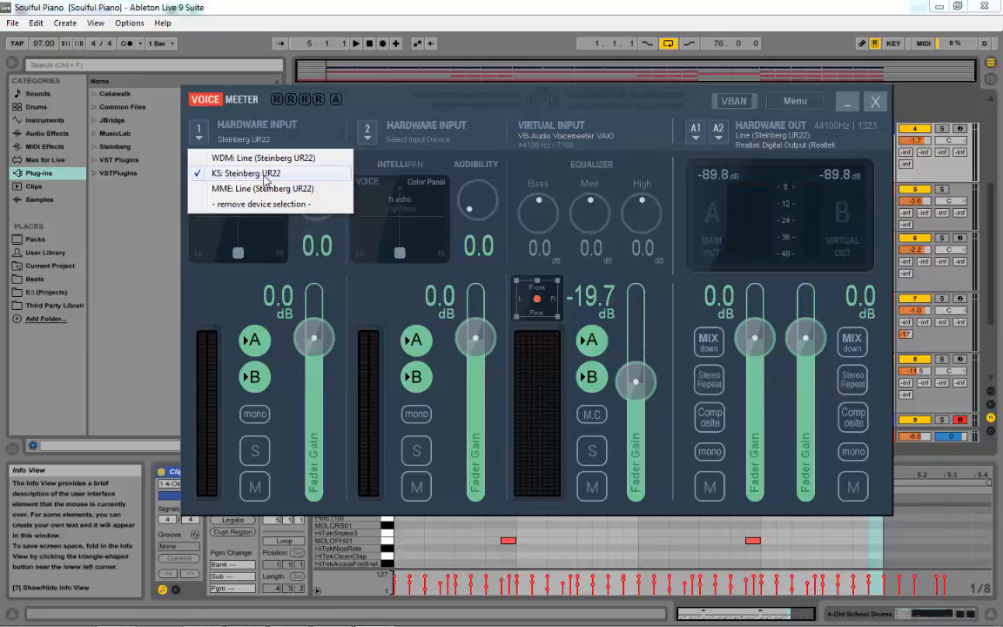
mouse_move(270, 181)
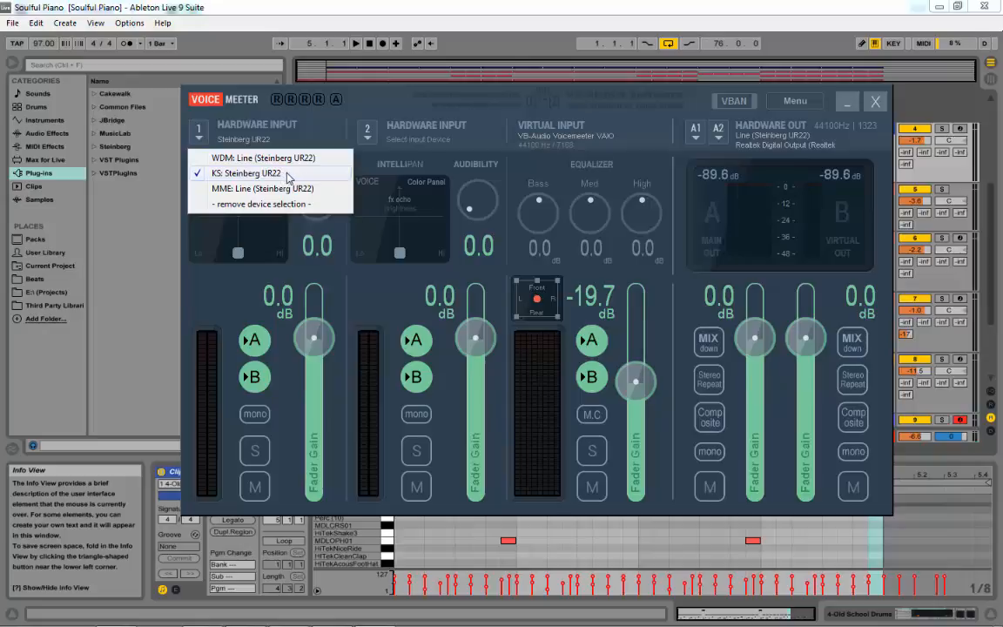
click(270, 174)
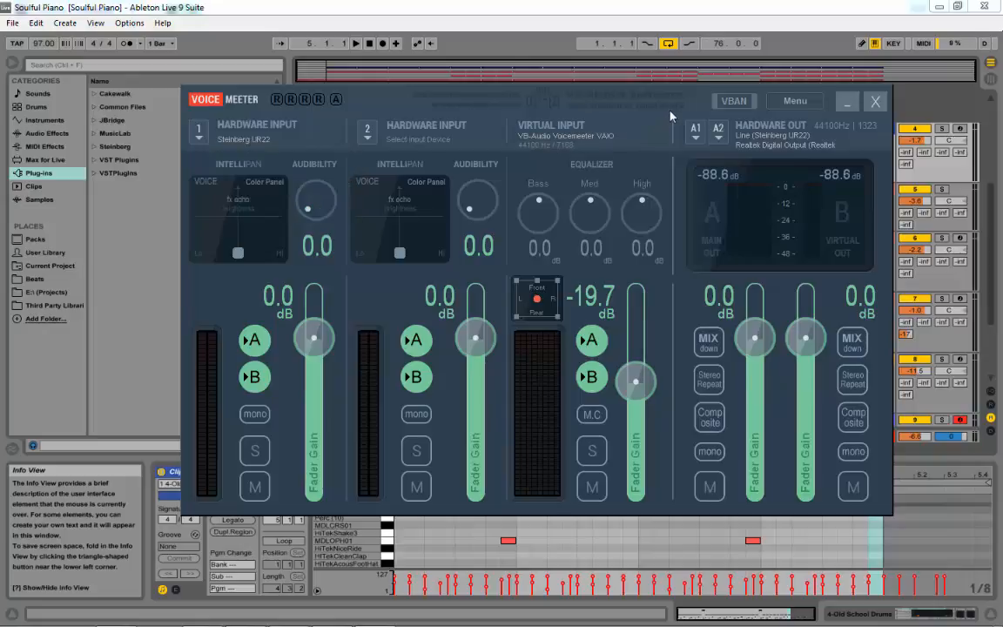
mouse_move(650, 151)
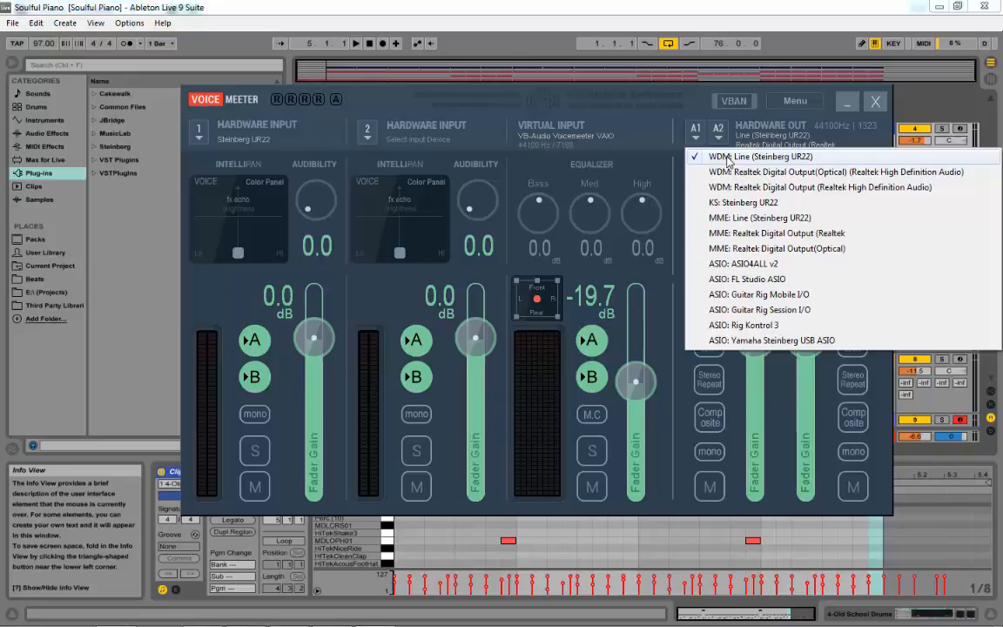
mouse_move(736, 158)
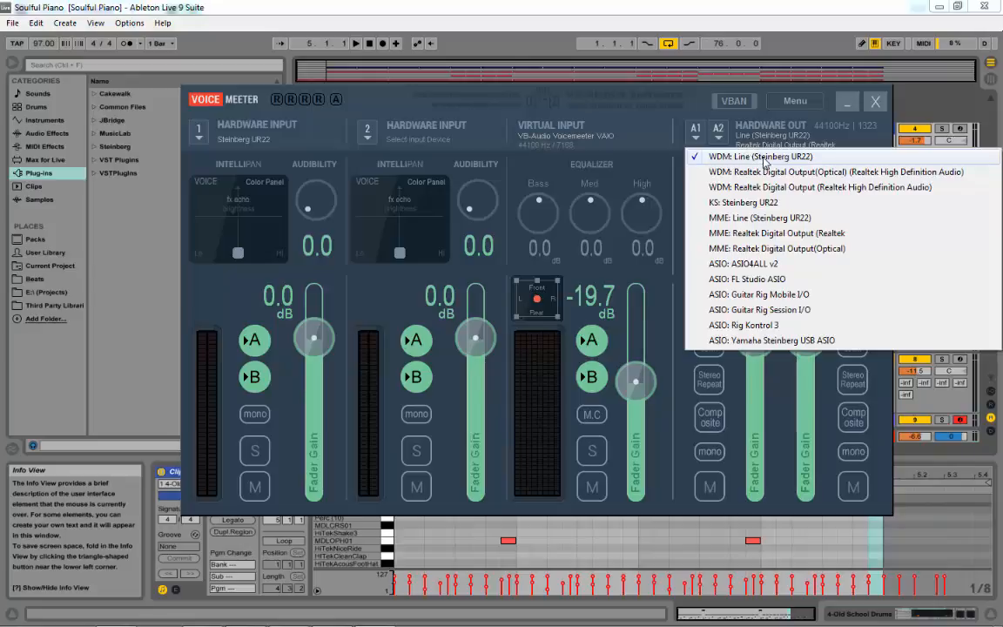
mouse_move(802, 172)
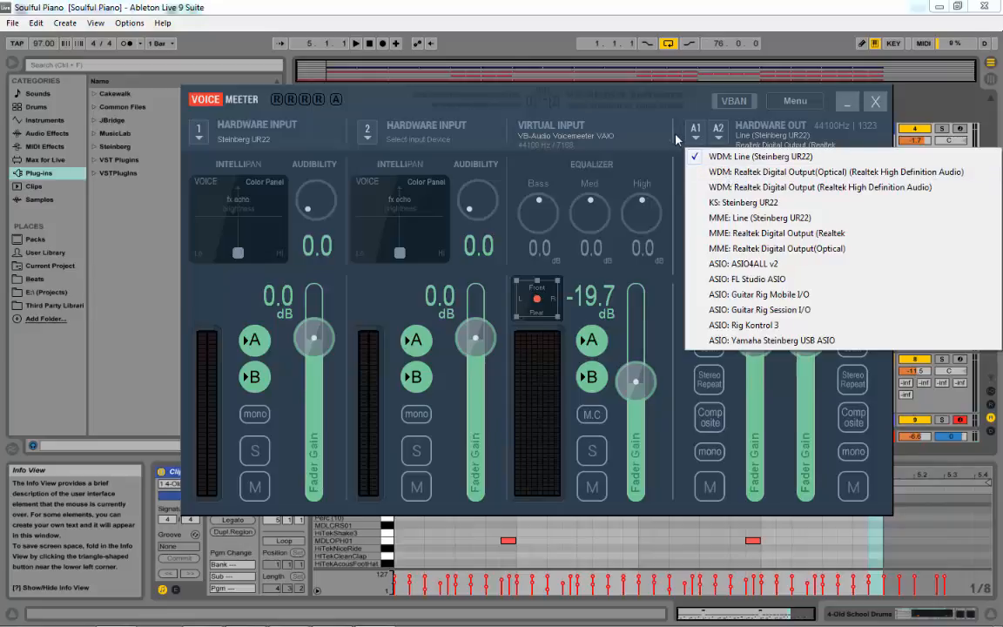
mouse_move(687, 177)
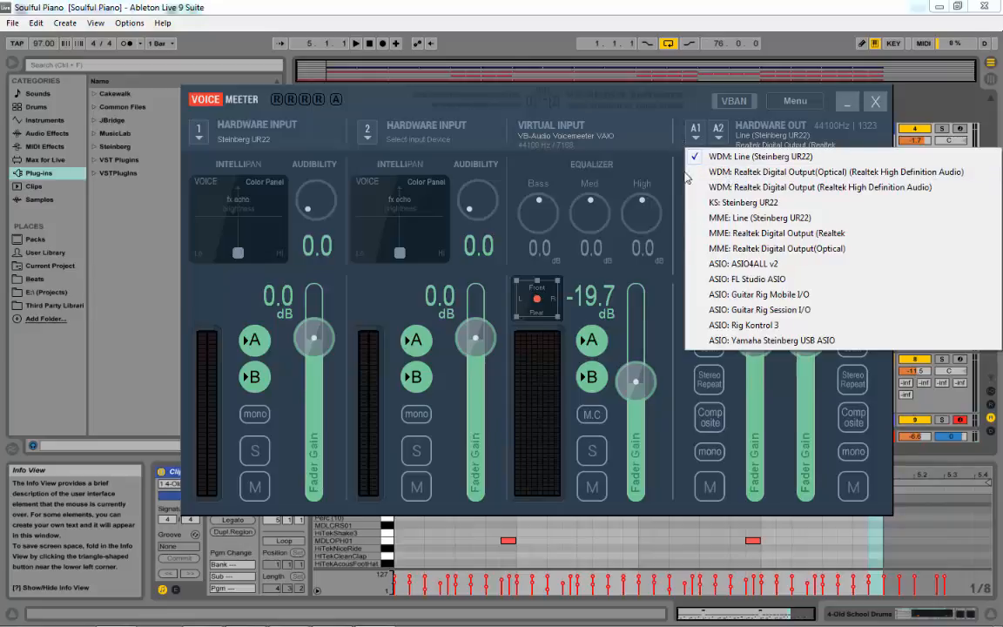
mouse_move(711, 252)
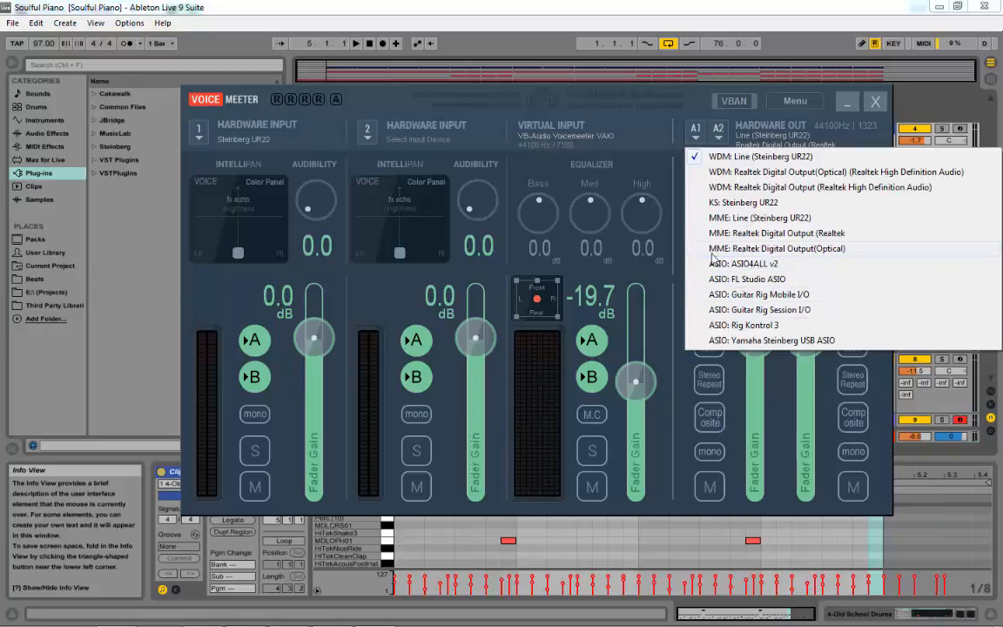
mouse_move(760, 309)
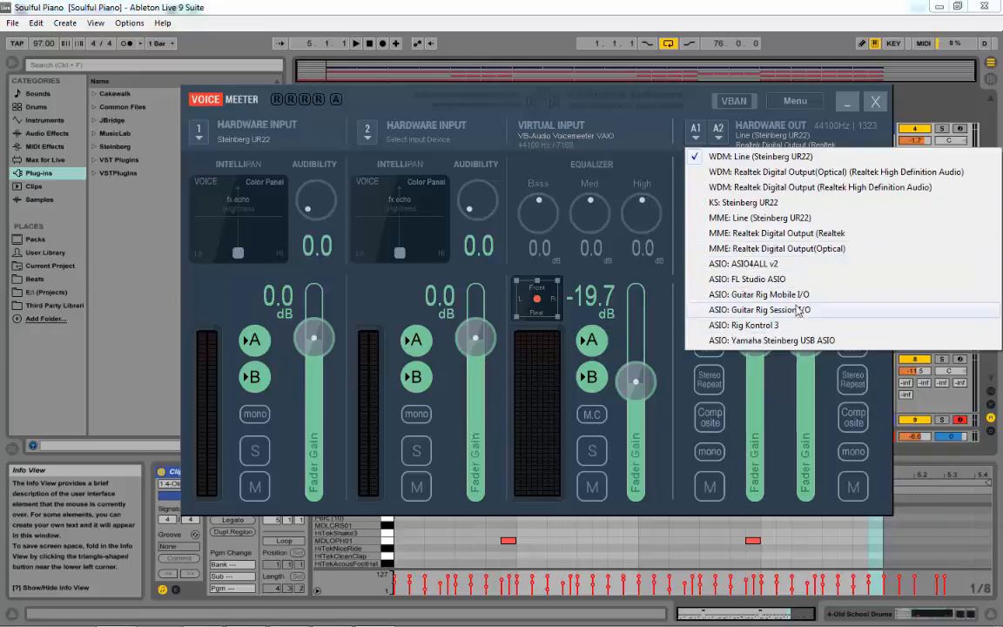
mouse_move(741, 192)
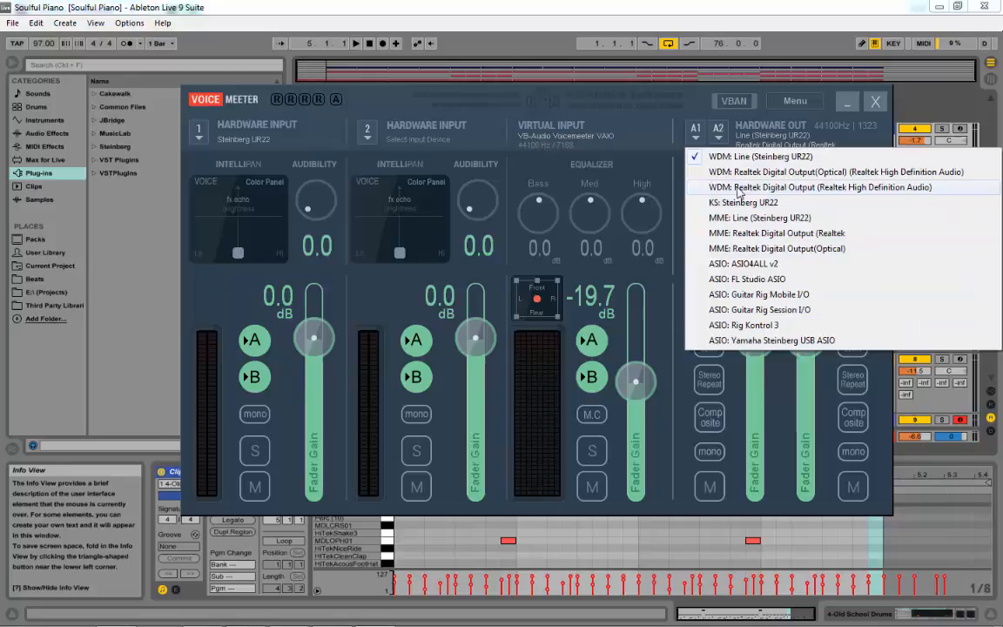
mouse_move(677, 129)
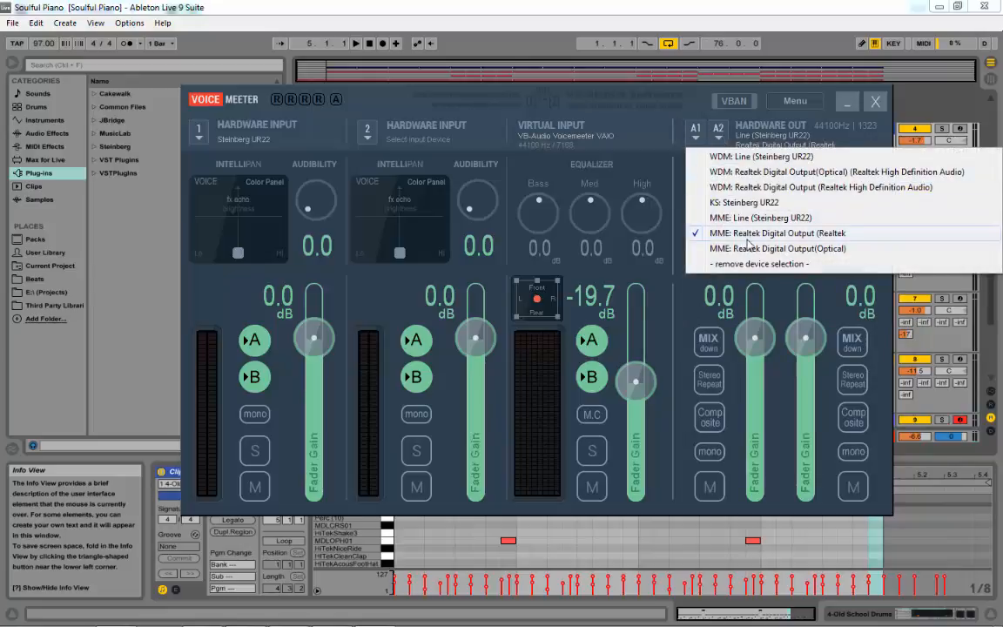
mouse_move(798, 236)
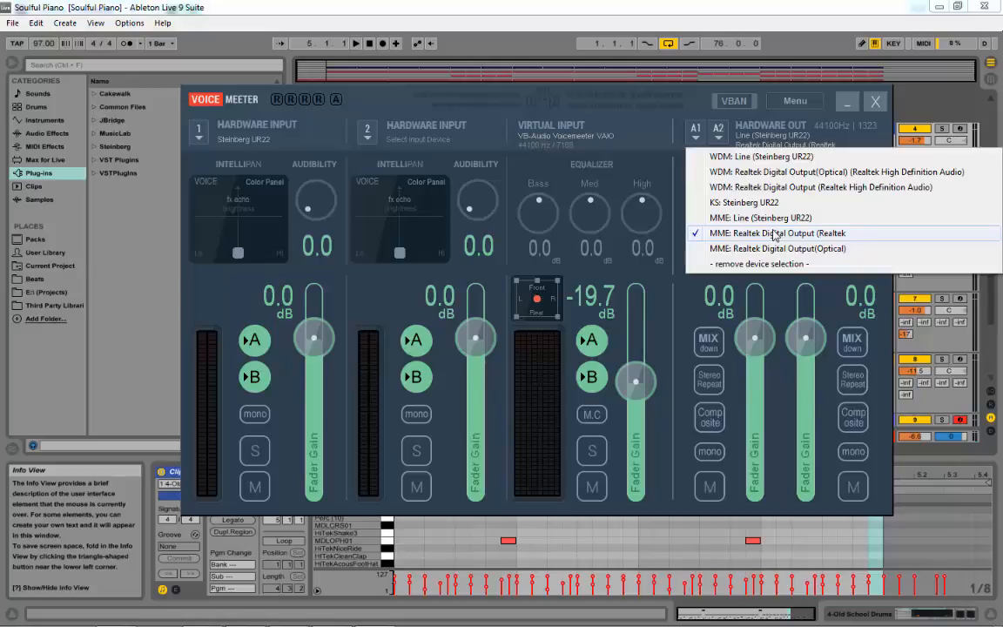
mouse_move(797, 240)
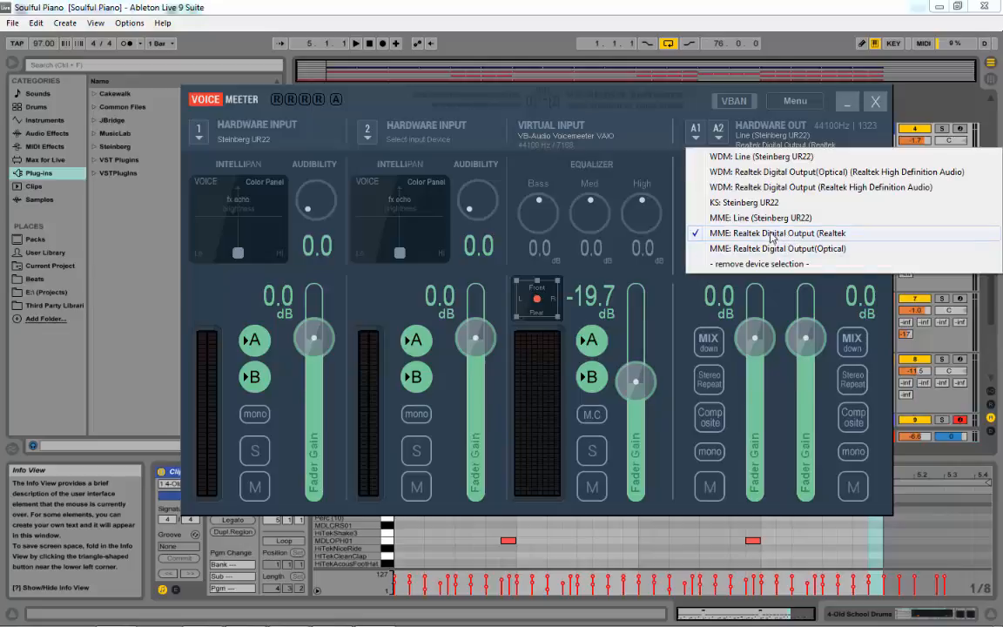
mouse_move(819, 242)
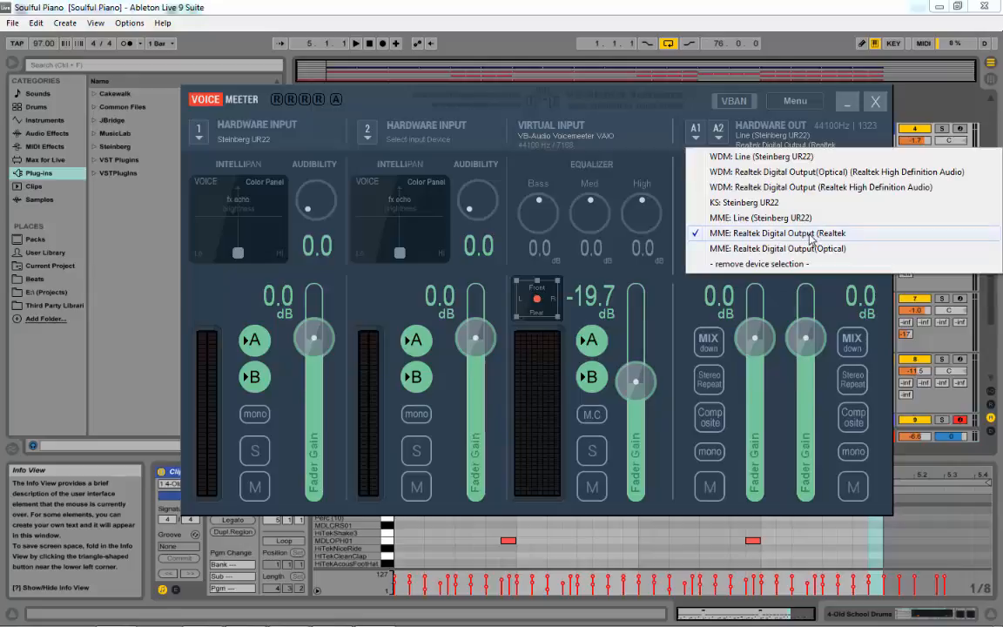
mouse_move(751, 241)
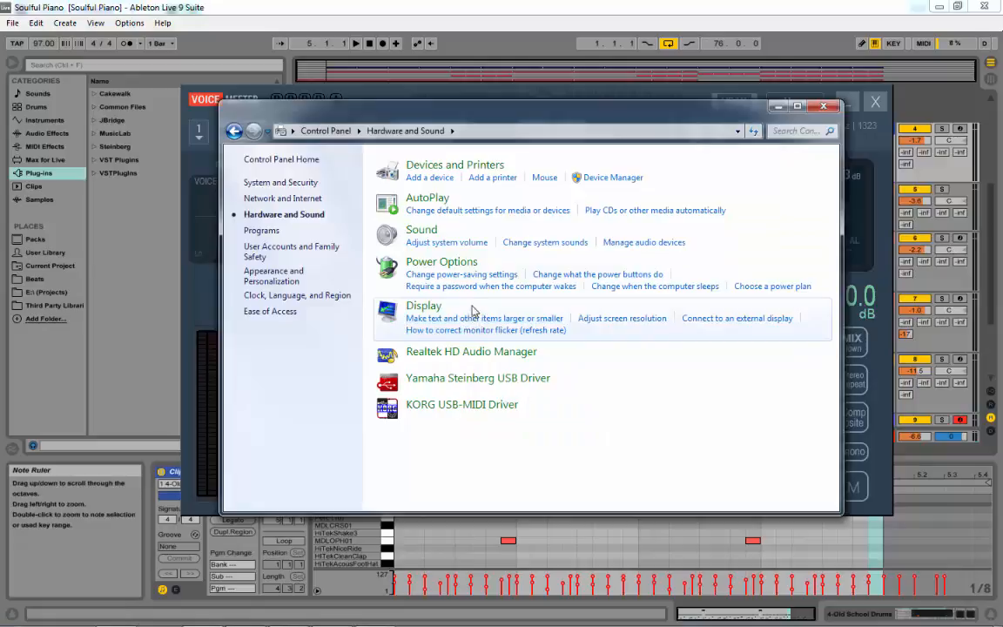
mouse_move(486, 312)
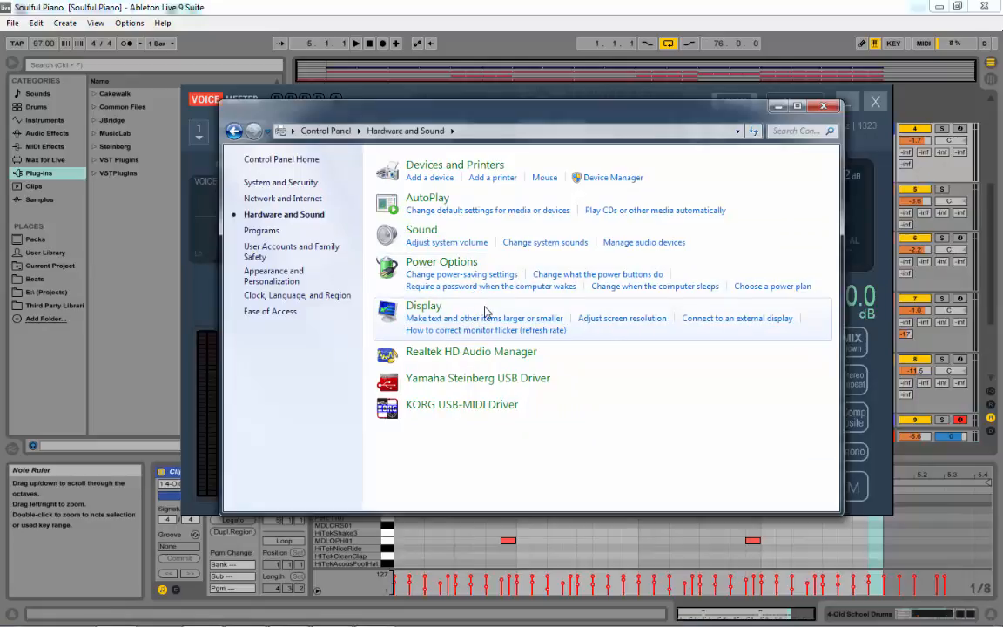
mouse_move(643, 242)
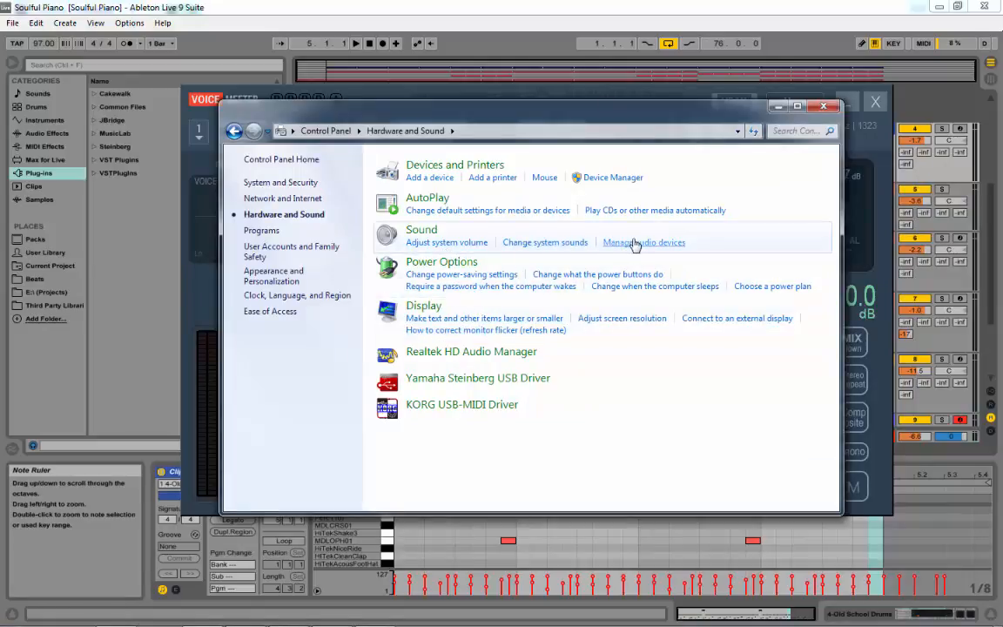
Compare the Realtek Digital Output and Realtek Digital Output (Optical) playback devices.
click(643, 243)
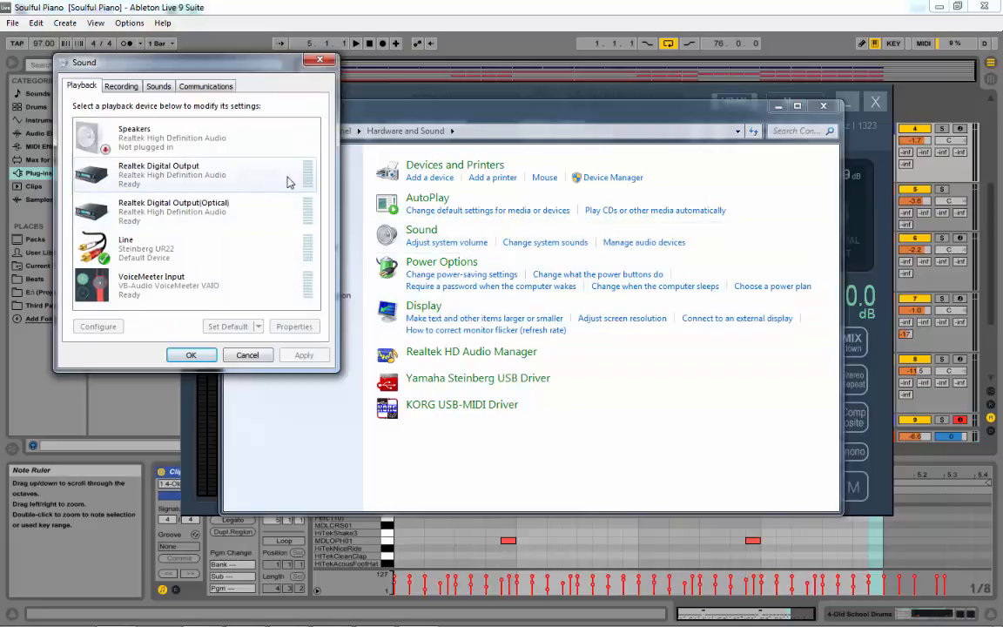
click(174, 211)
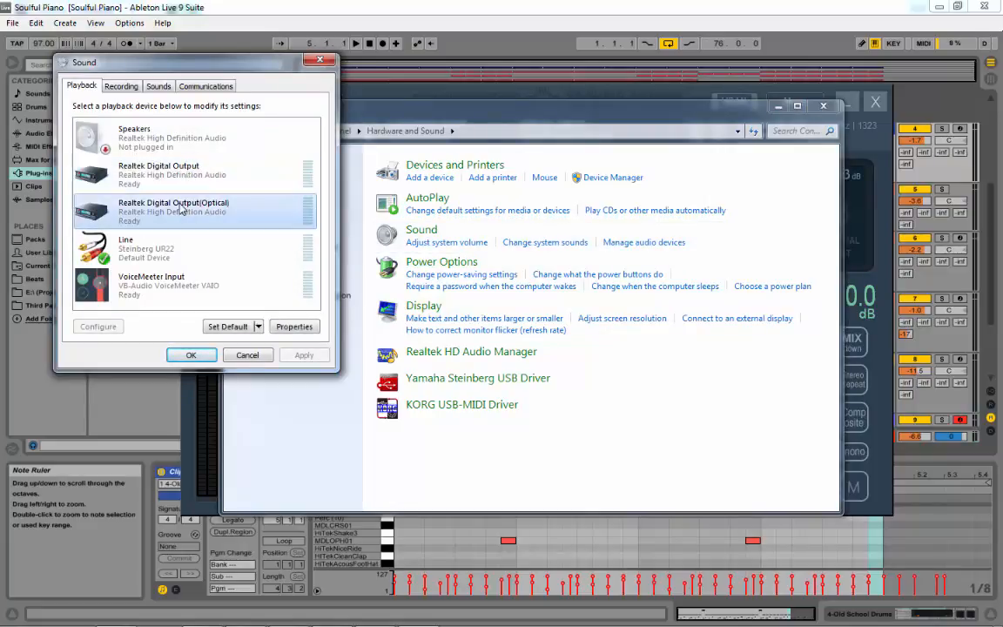
click(172, 174)
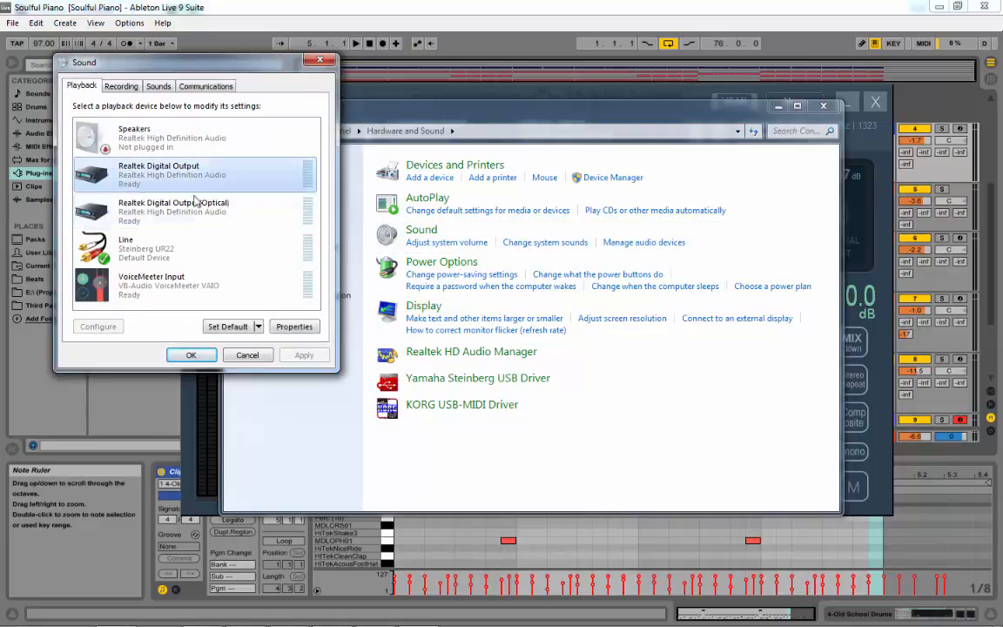
click(174, 211)
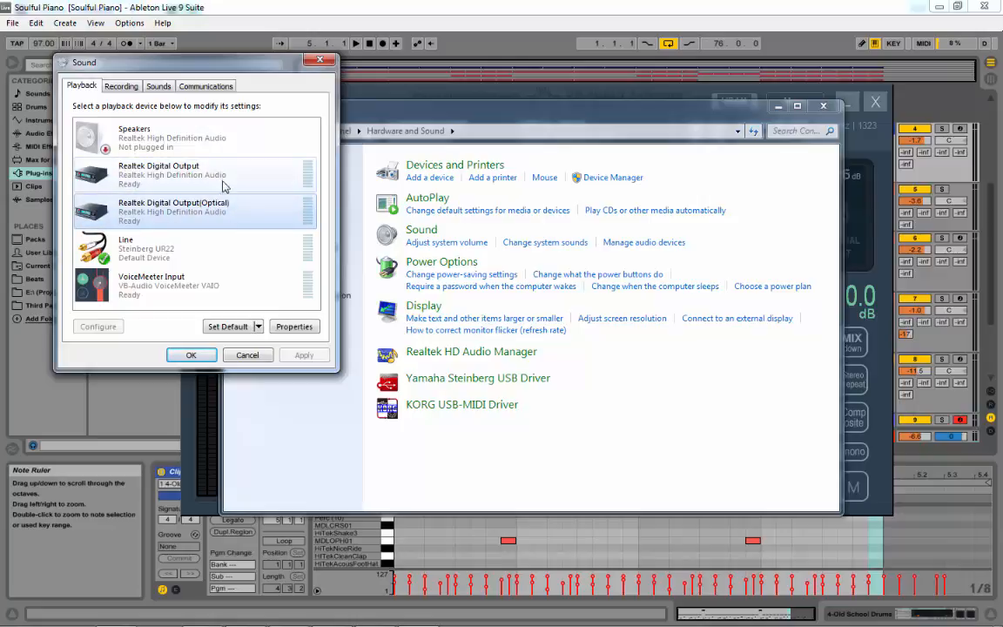
click(192, 174)
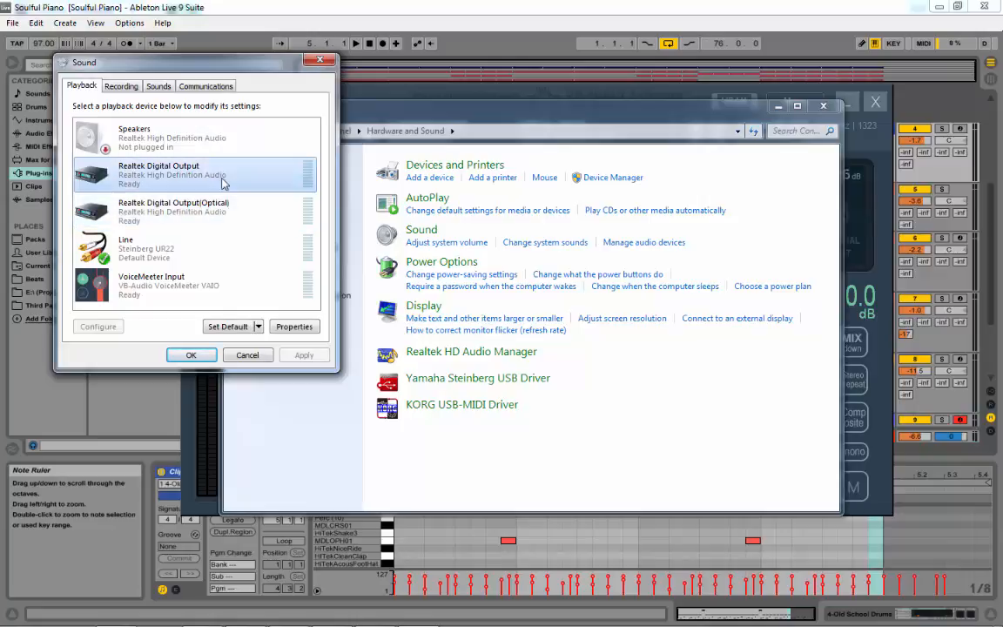
click(174, 211)
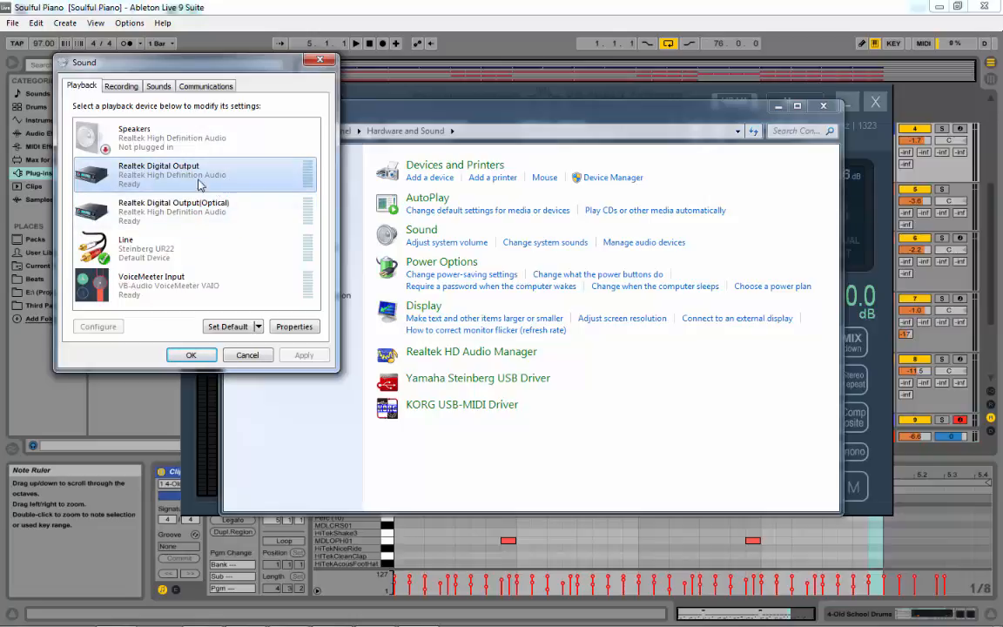
mouse_move(170, 181)
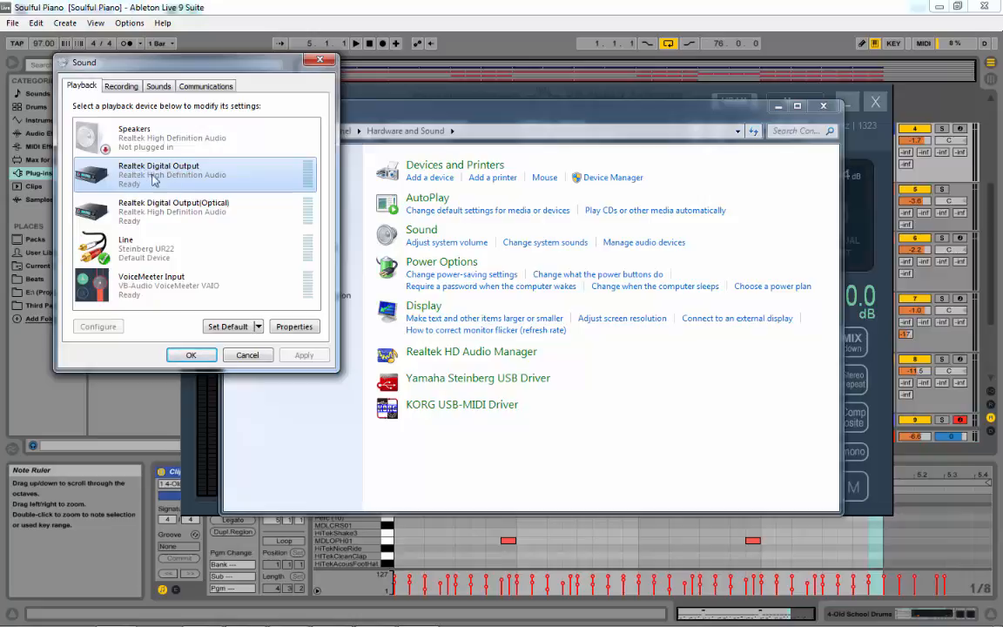
mouse_move(181, 178)
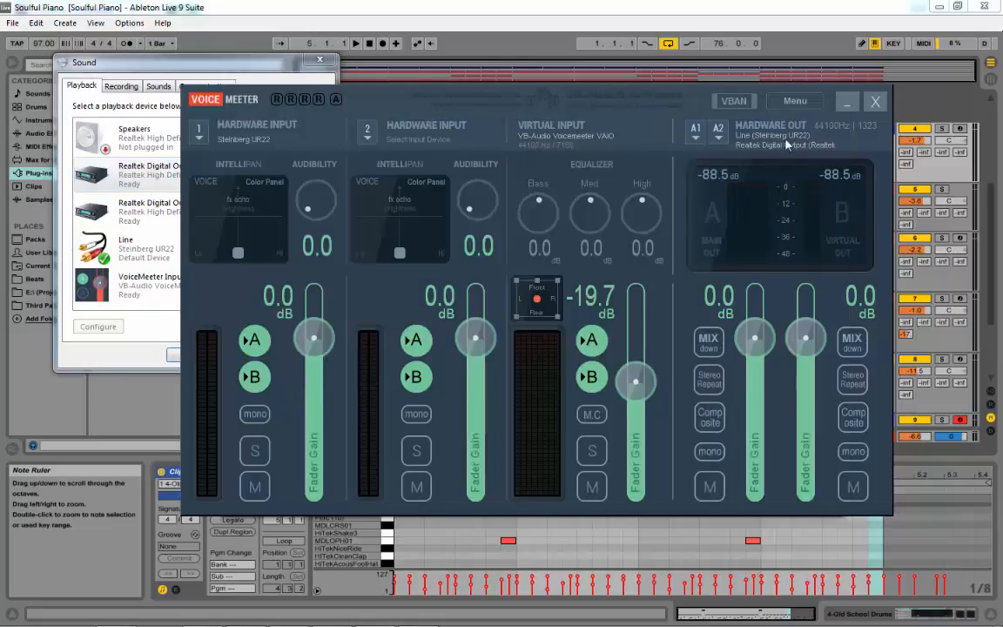
Recheck both Realtek output devices, then close the Windows Sound dialog.
click(780, 140)
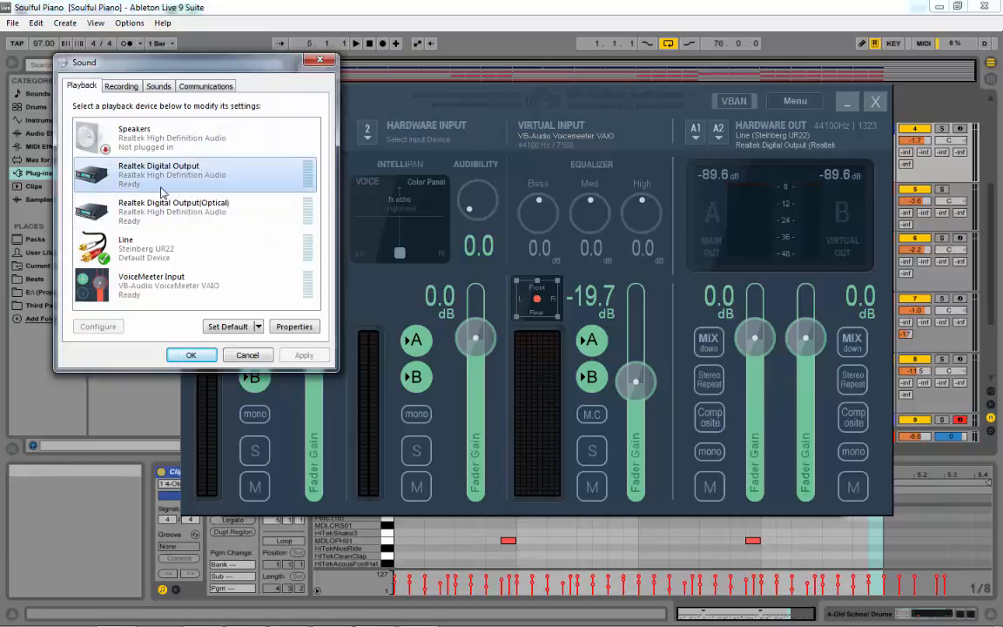
click(174, 210)
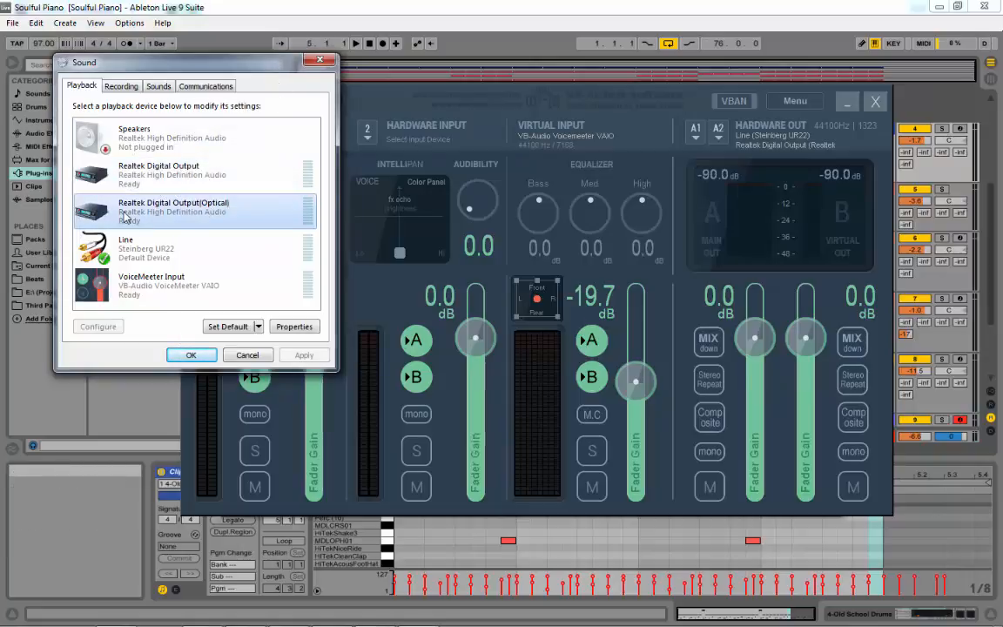
click(171, 174)
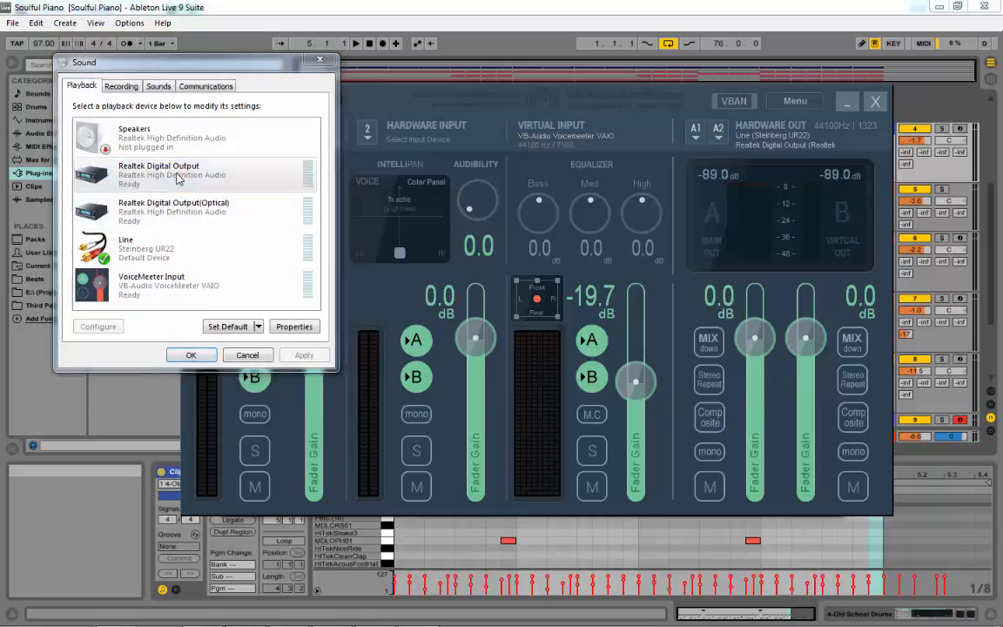
click(294, 327)
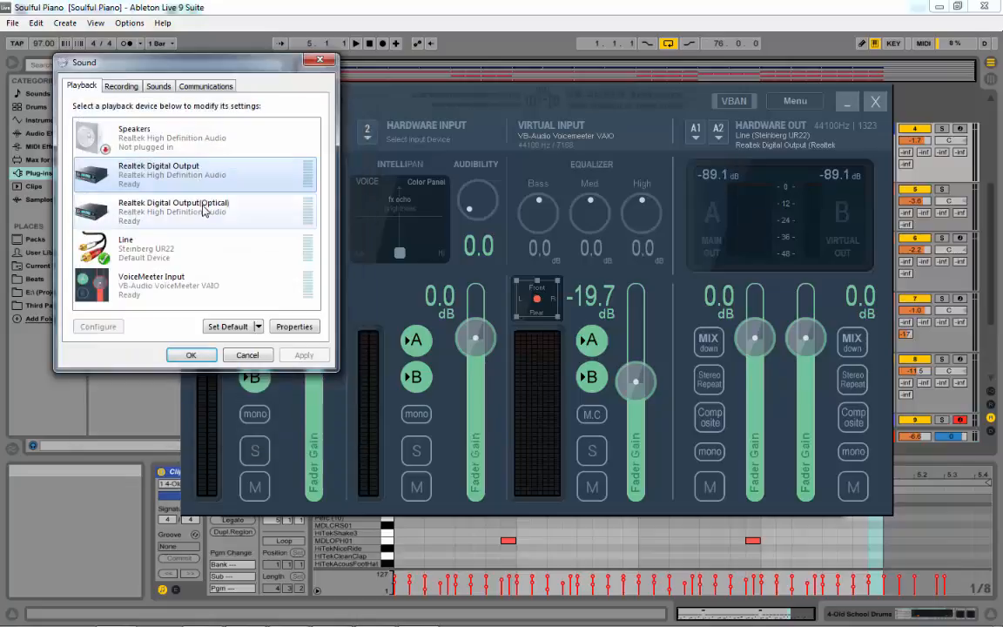
click(295, 326)
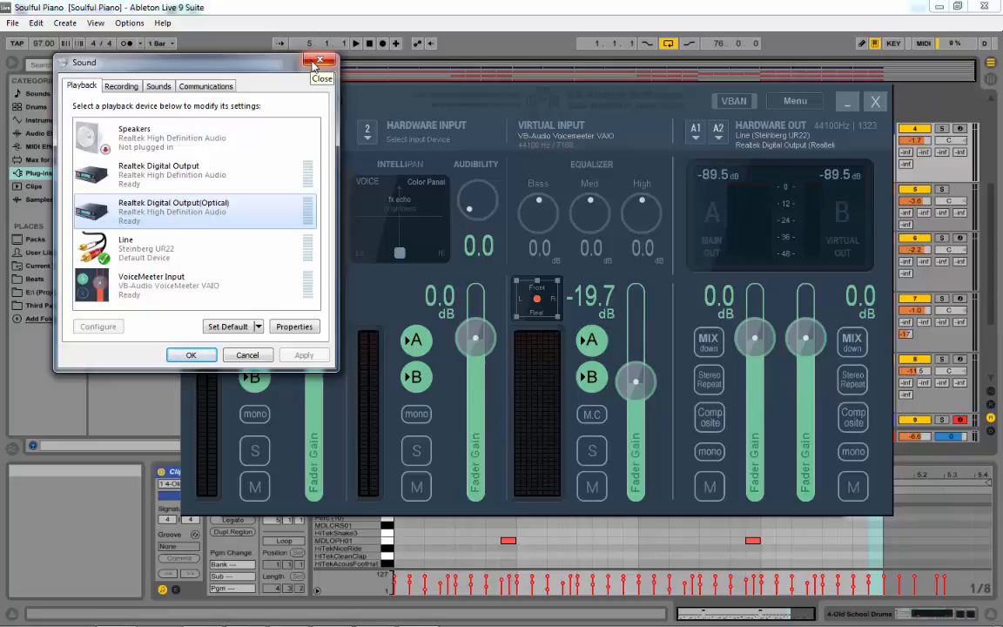
click(321, 60)
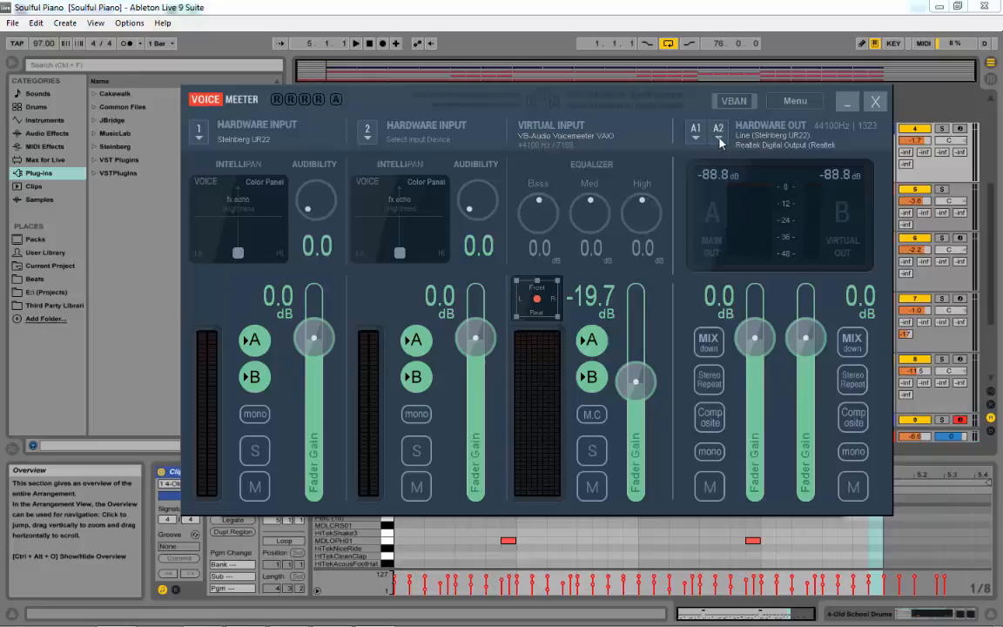
Inspect VoiceMeeter's A2 hardware-out device list, keeping Realtek Digital Output selected.
click(695, 127)
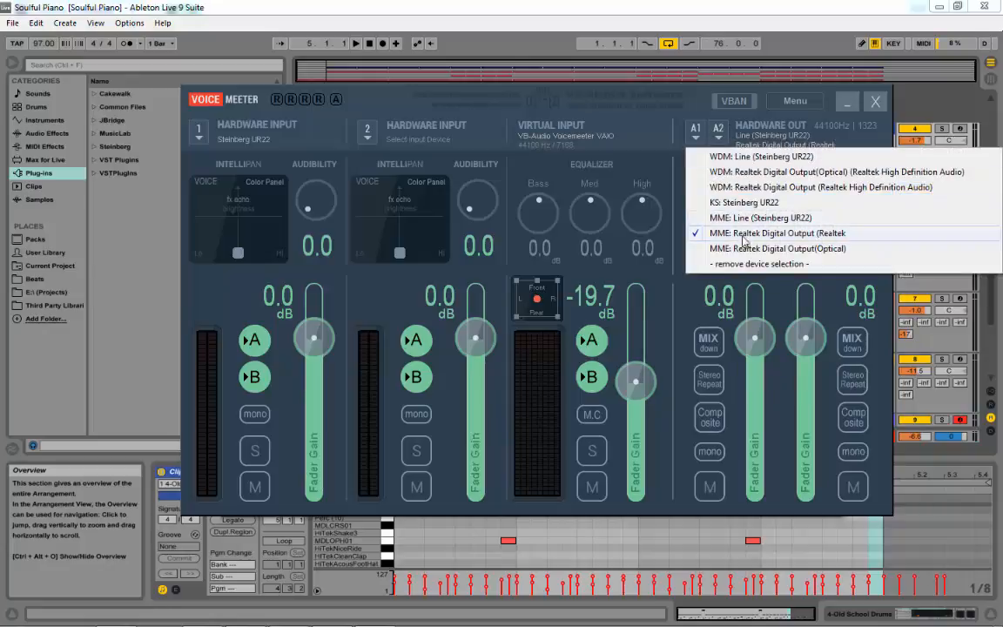
mouse_move(758, 240)
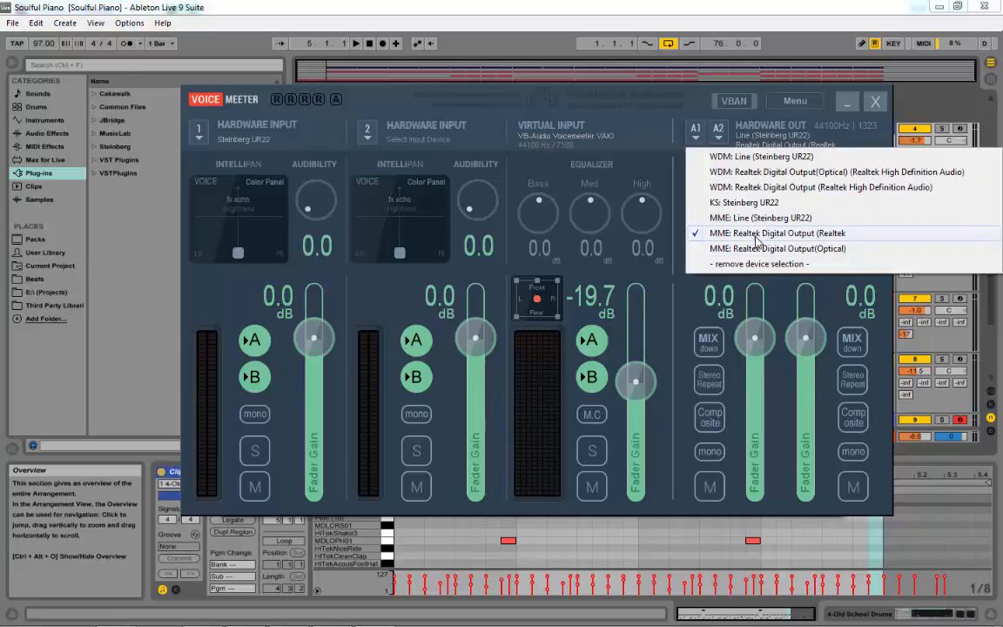
mouse_move(761, 217)
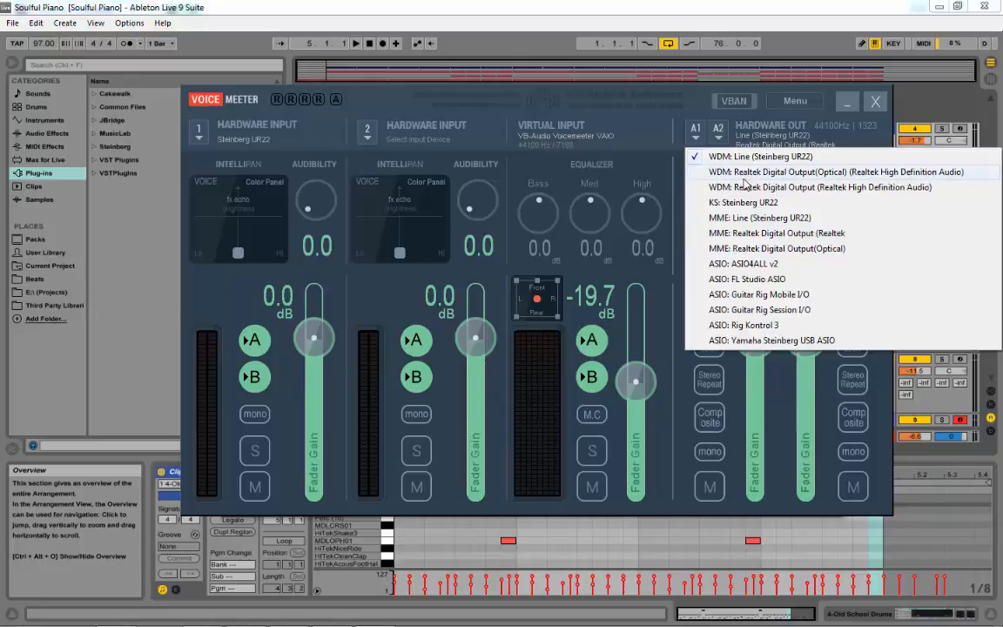
mouse_move(744, 264)
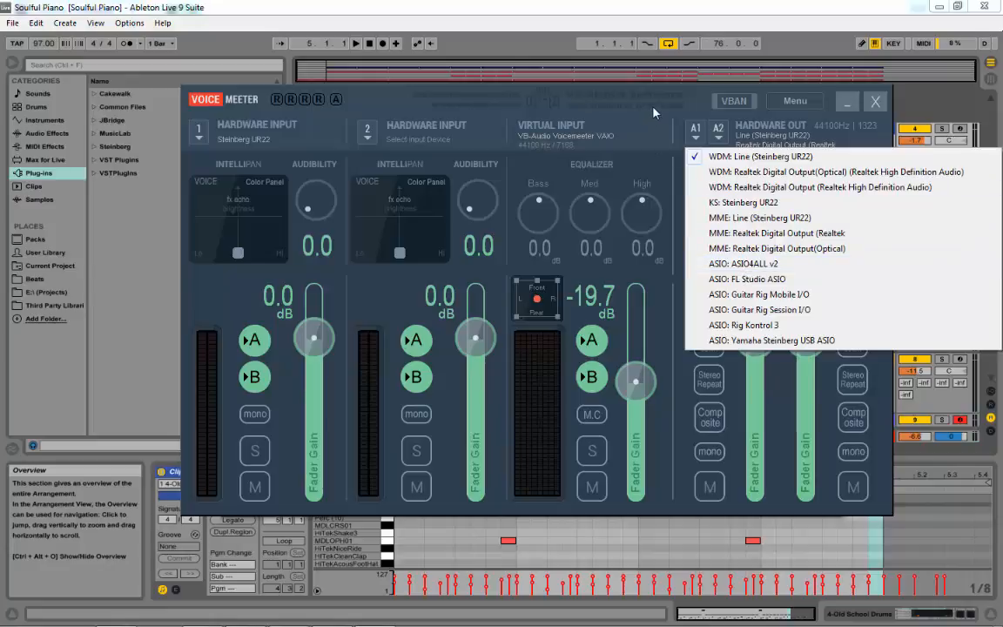
click(873, 99)
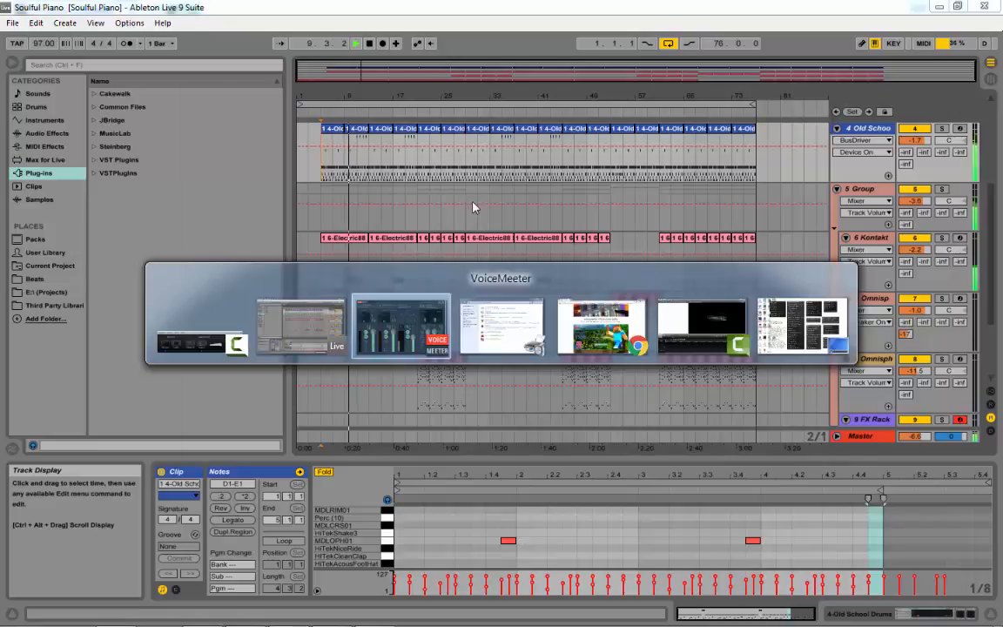
Raise VoiceMeeter's virtual input fader from about -53 dB to around -19 dB, then return to Ableton.
click(401, 327)
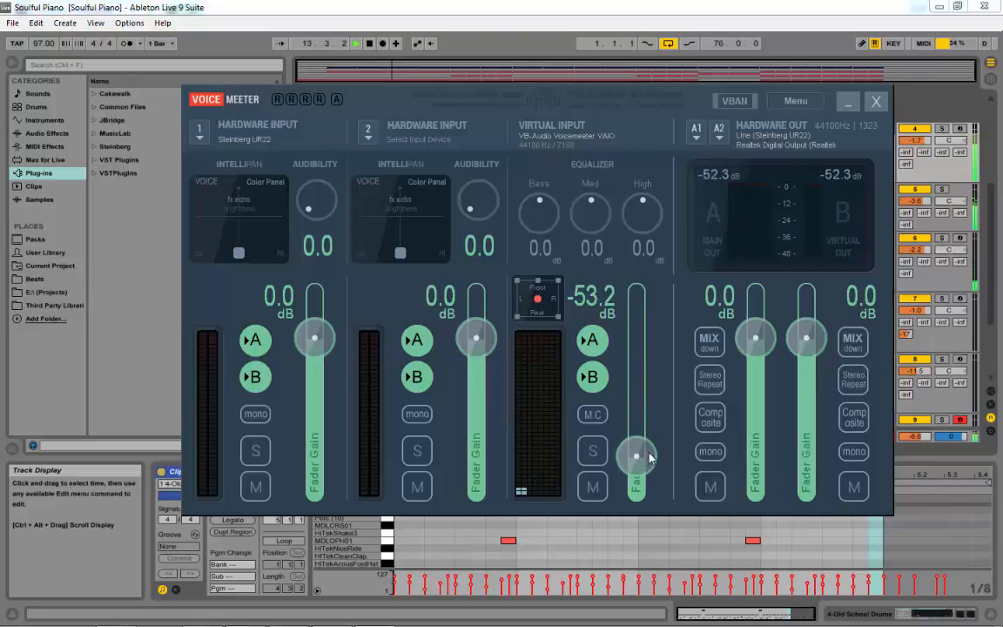
drag(636, 453, 636, 413)
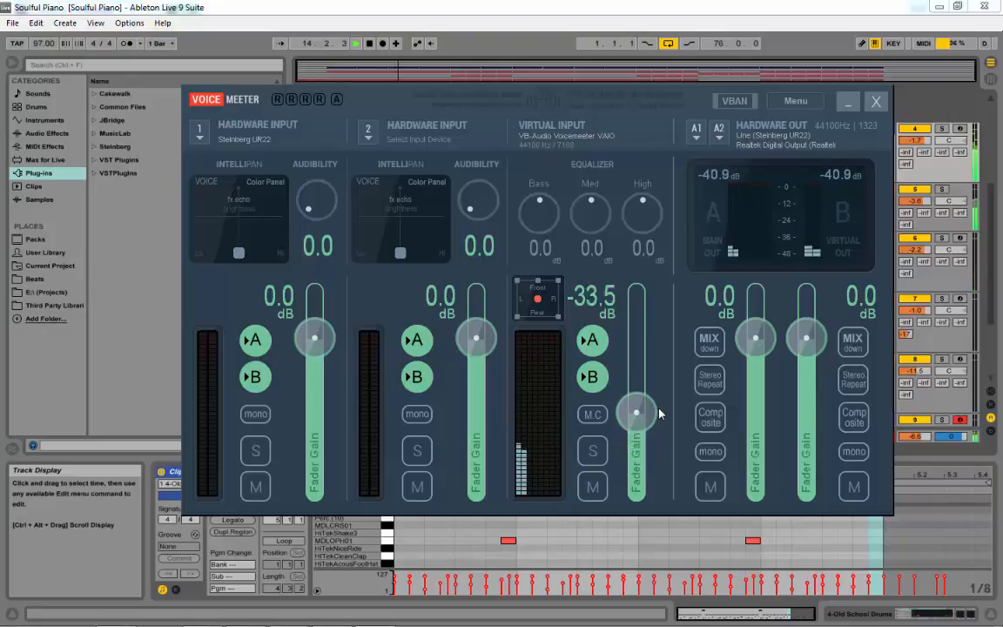
drag(635, 414, 636, 392)
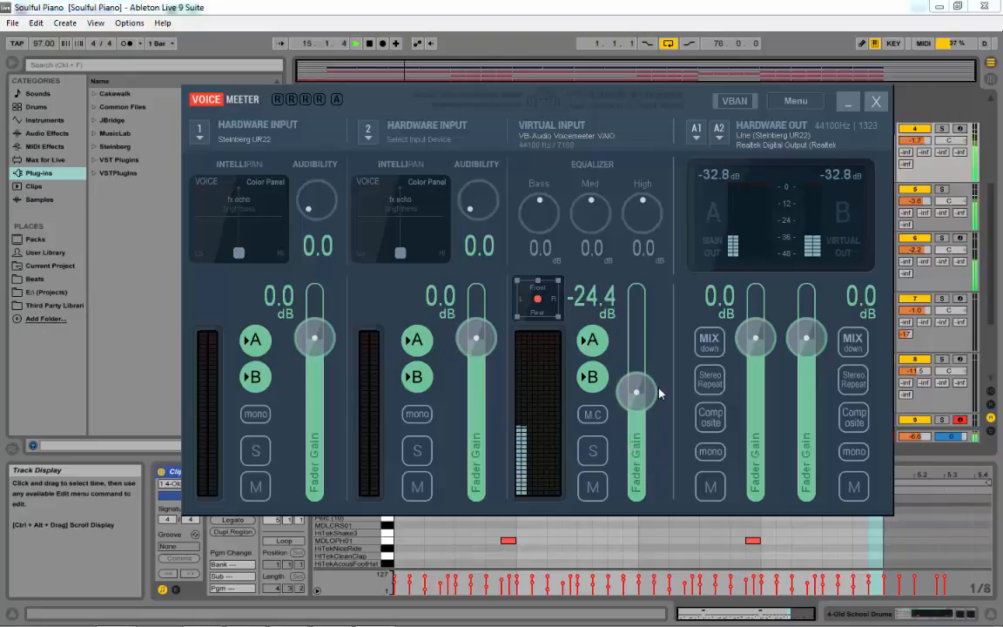
drag(635, 393, 636, 379)
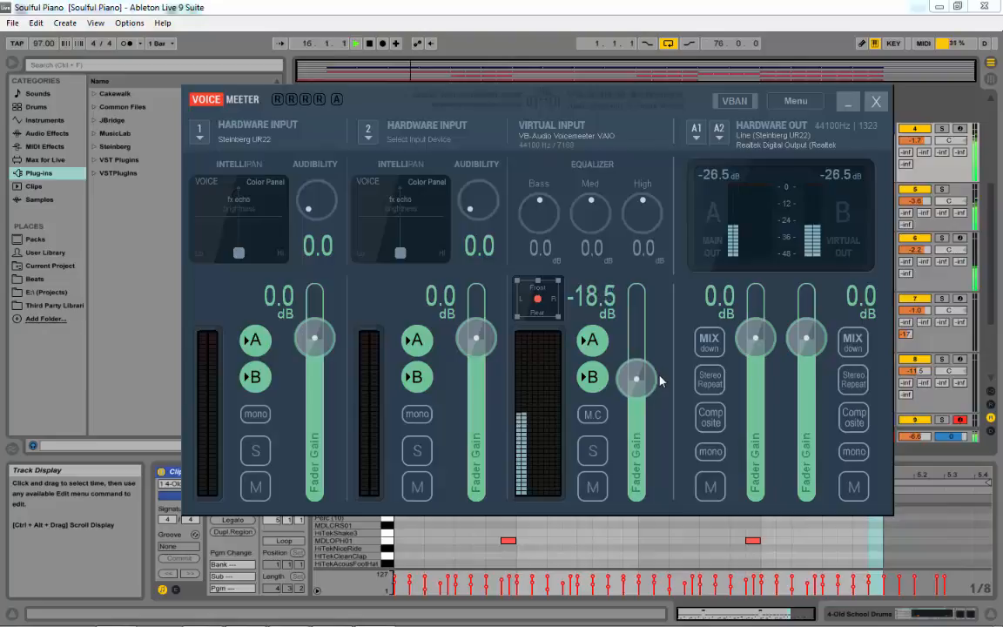
drag(636, 379, 636, 370)
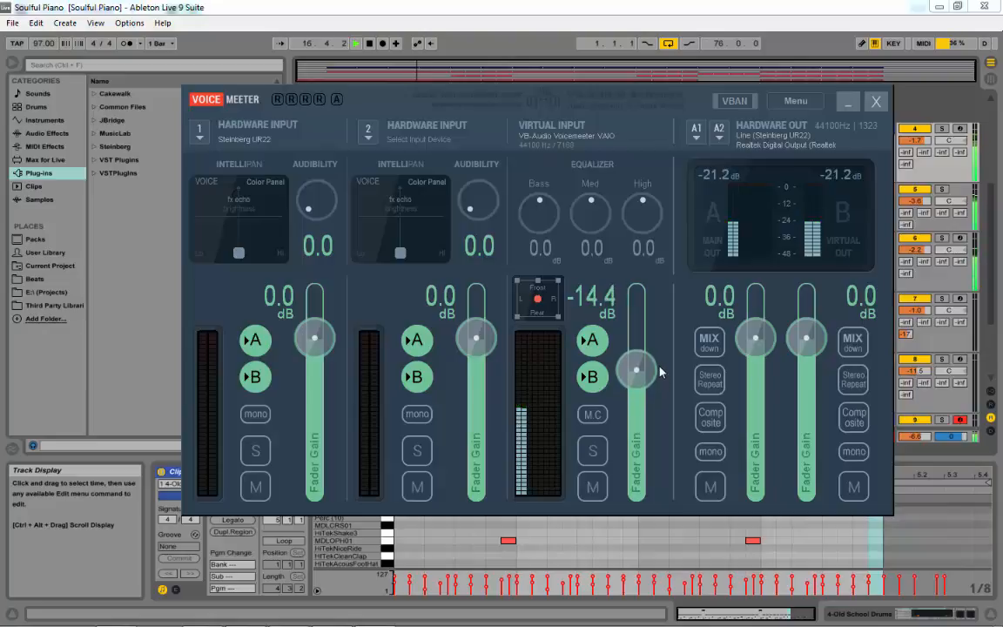
drag(636, 370, 636, 382)
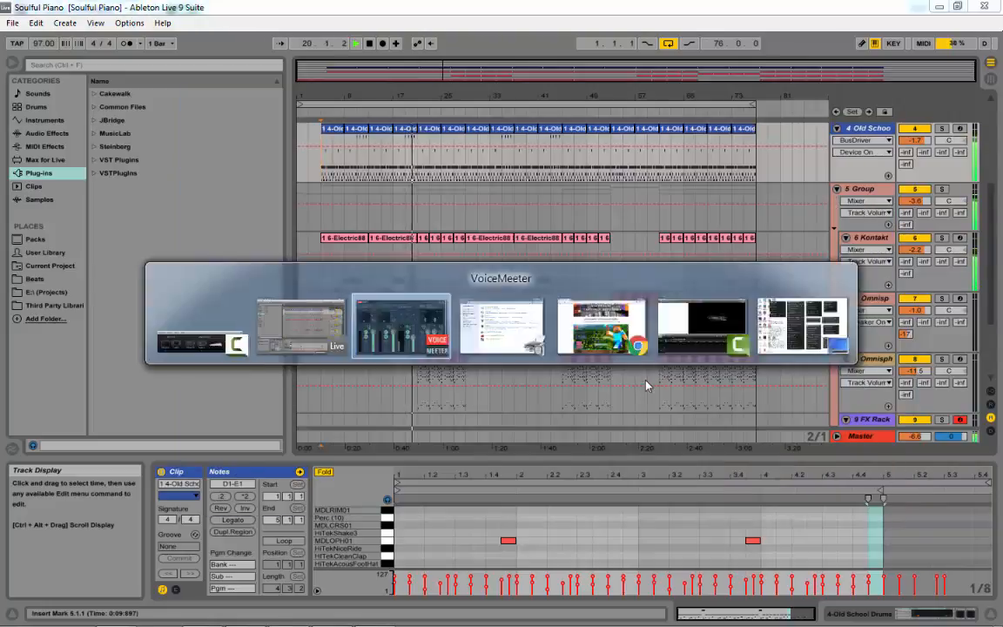
click(399, 334)
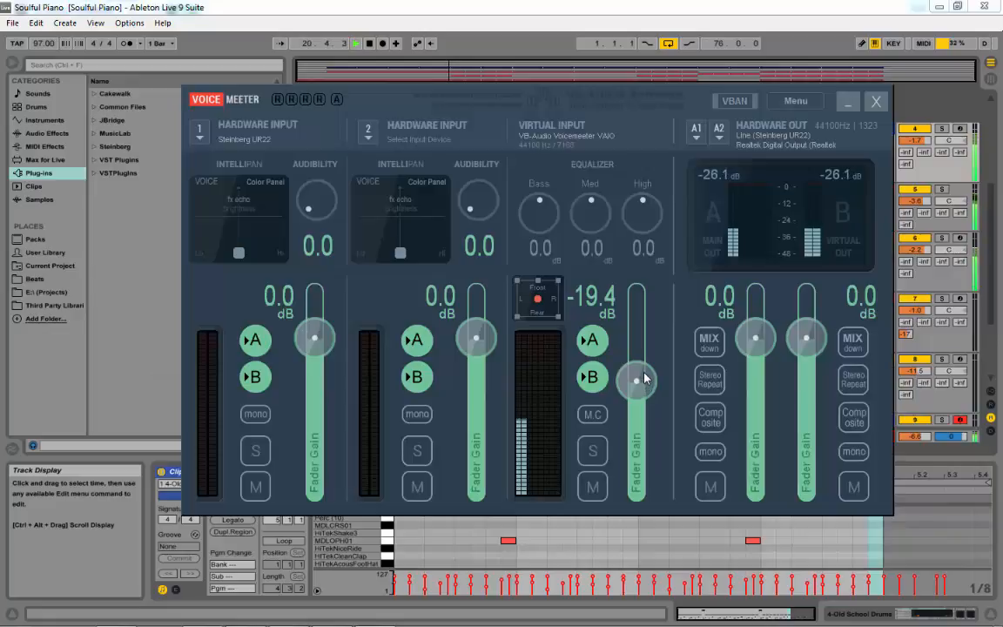
key(alt+tab)
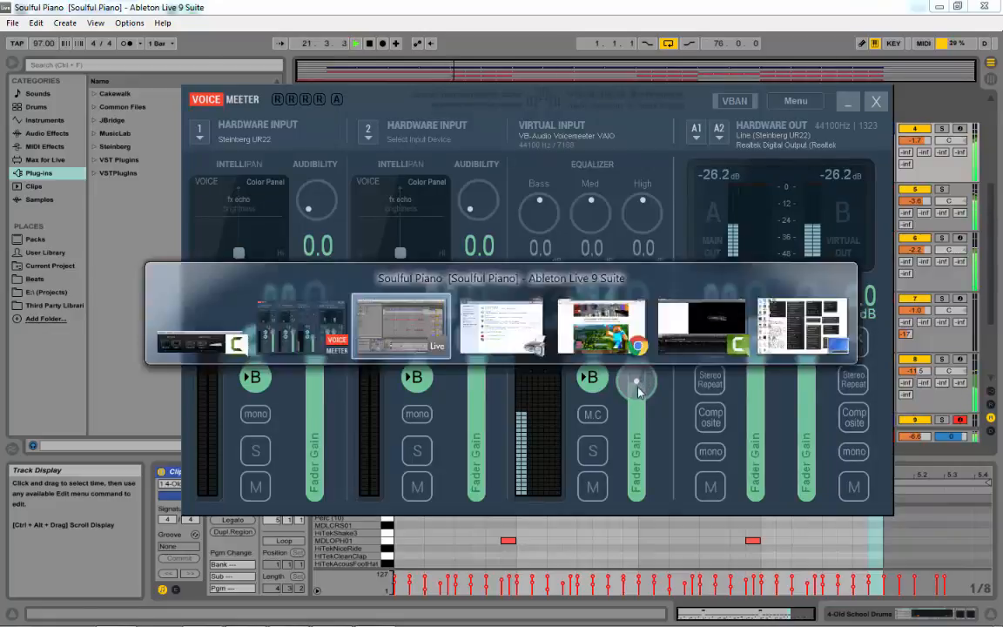